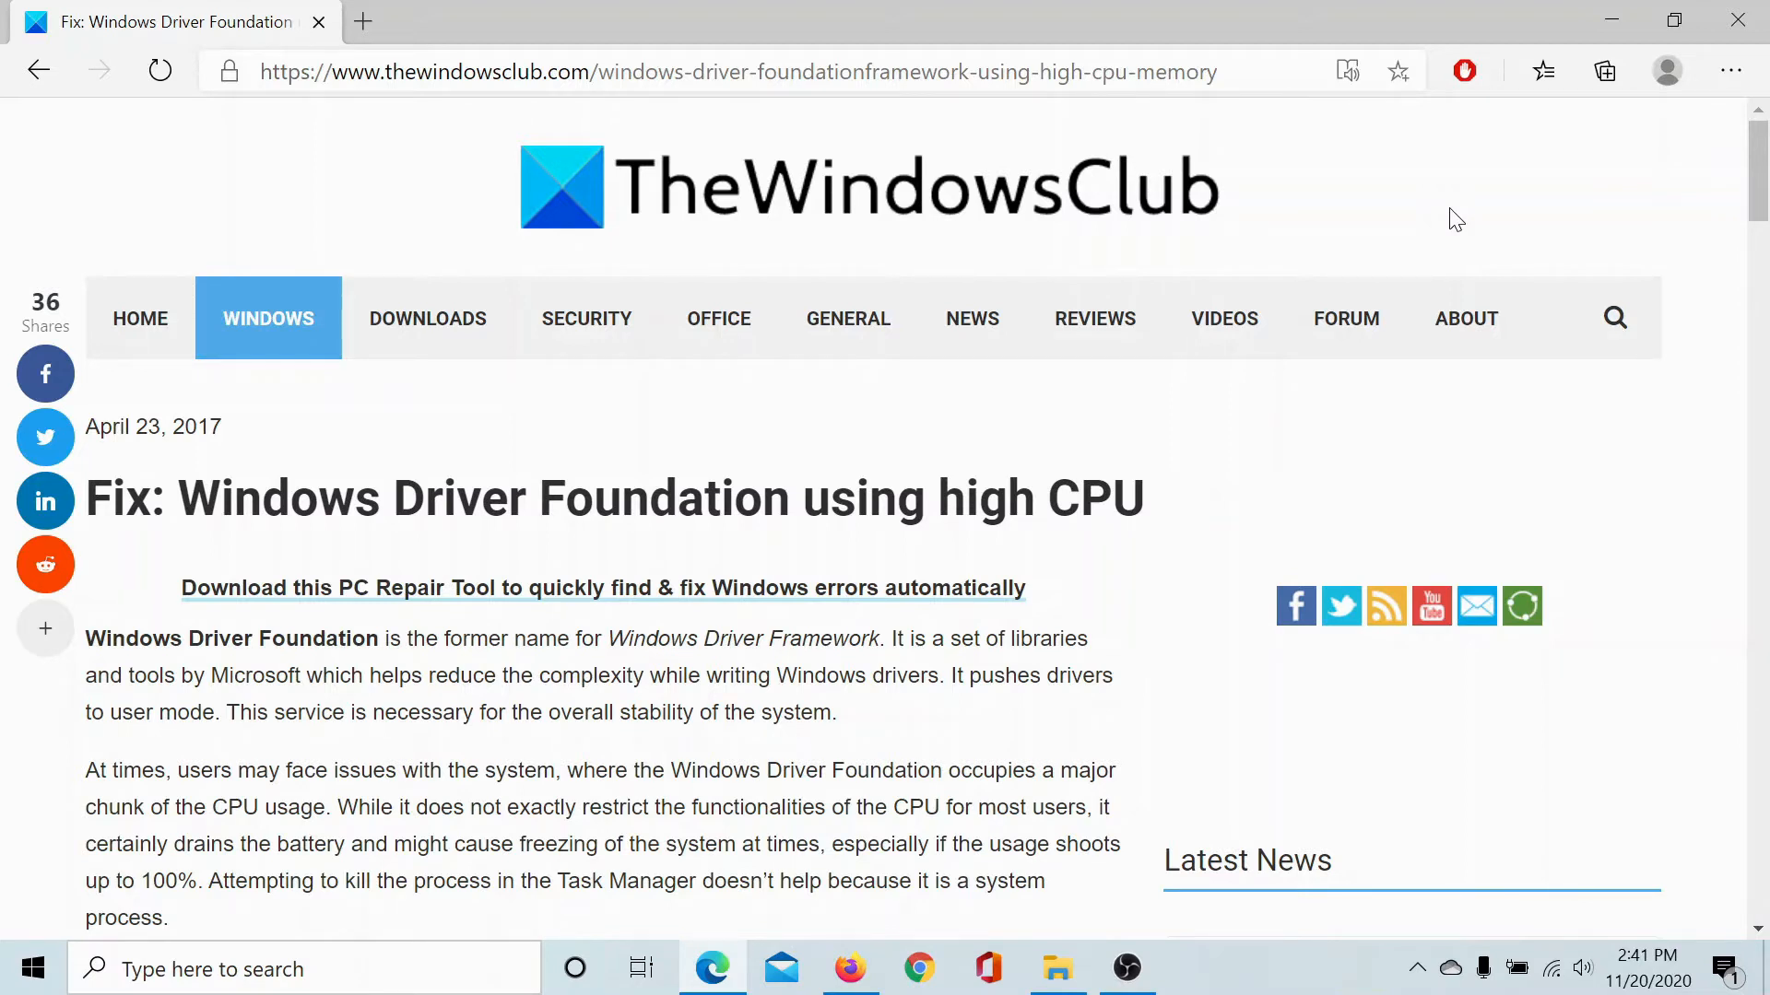
mouse_move(1345, 319)
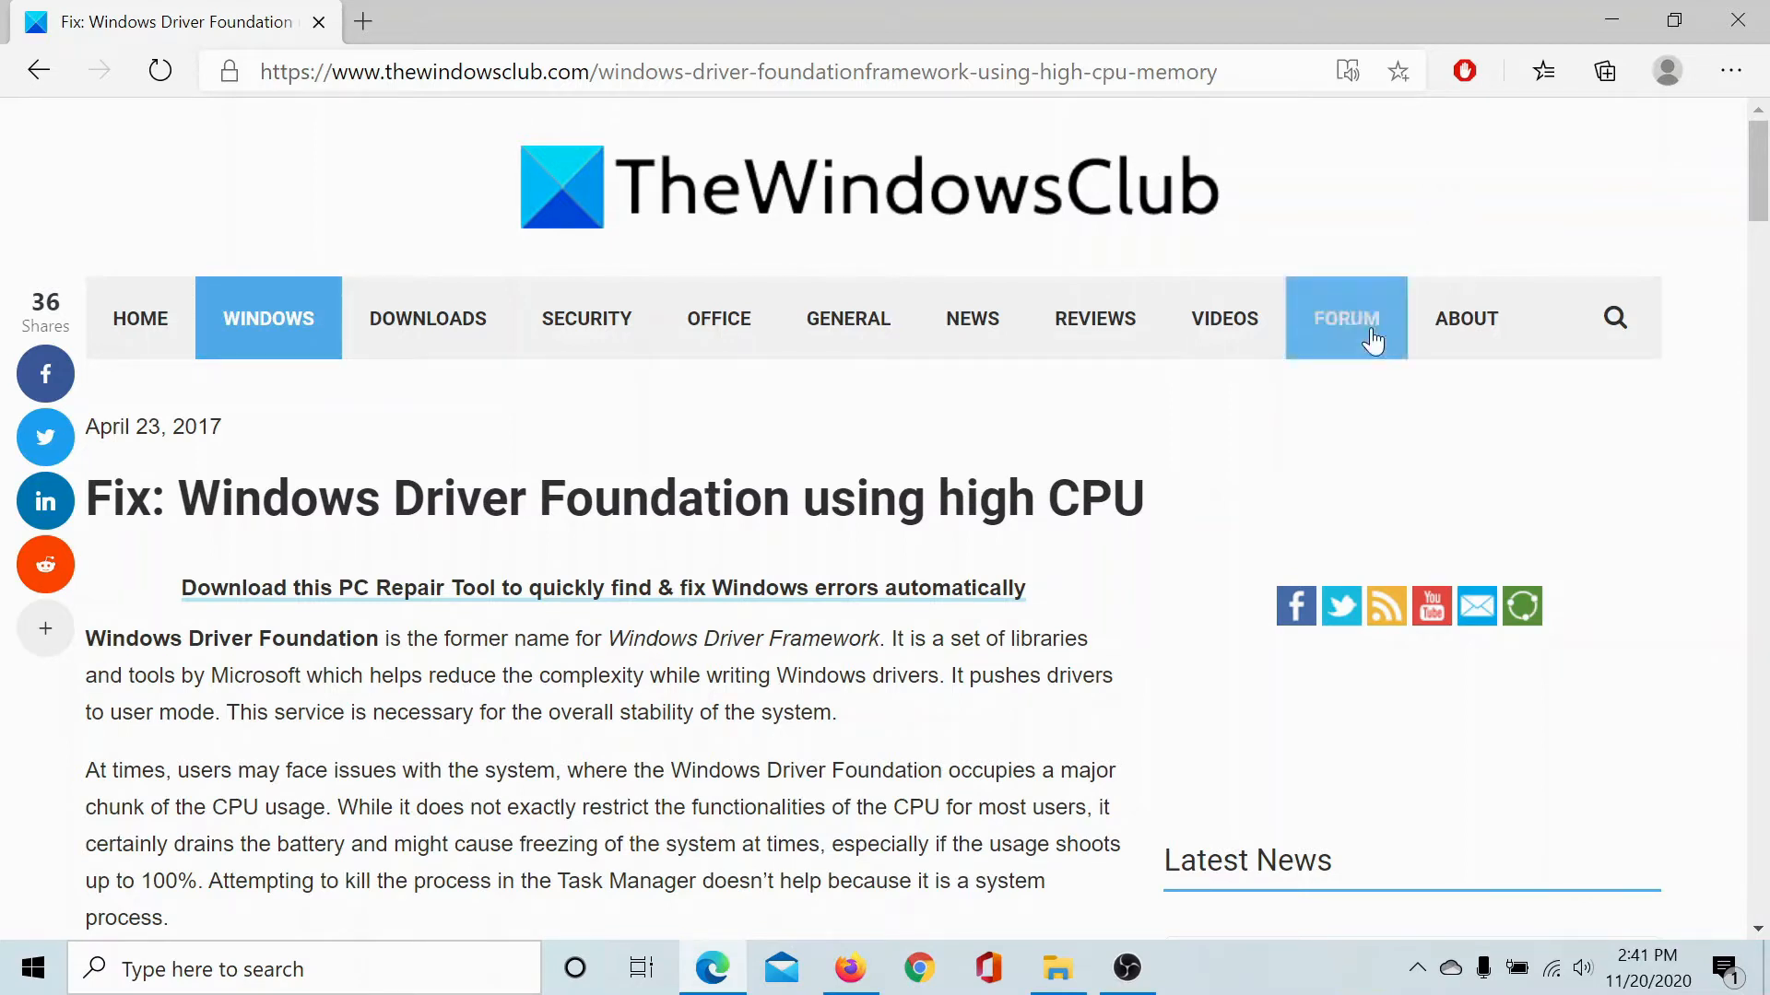
mouse_move(1171, 697)
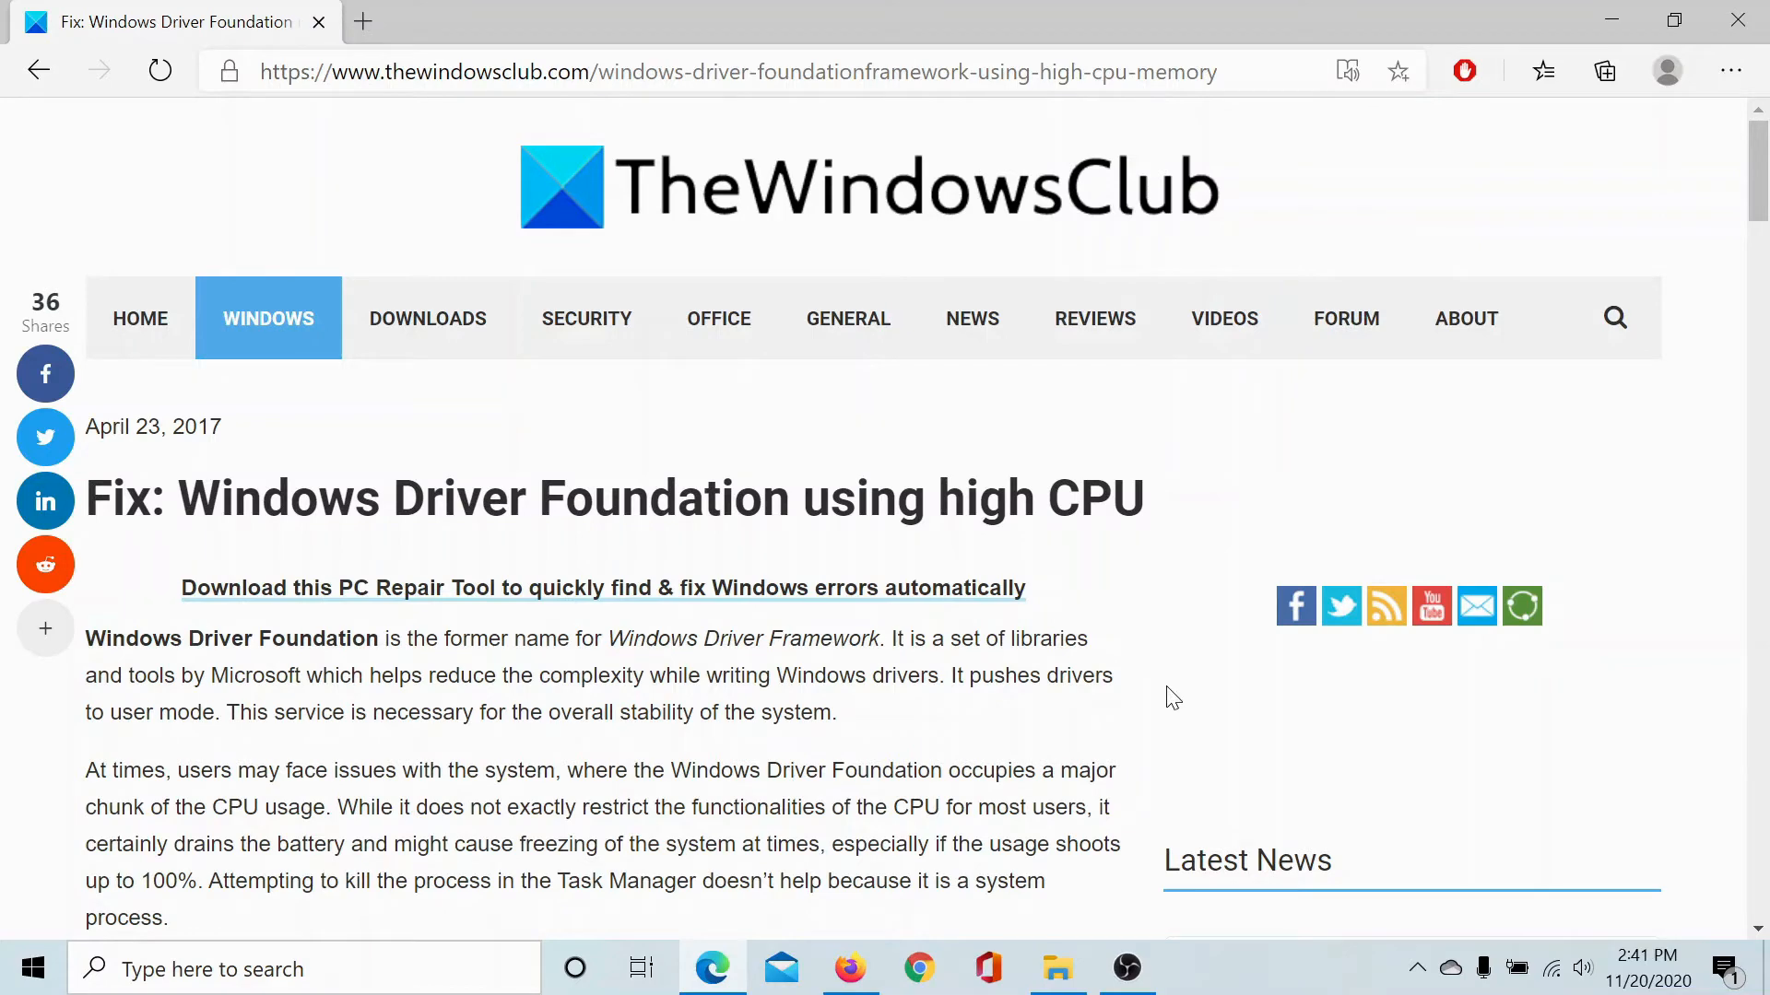
Scroll the TheWindowsClub article down to the '2] Run Troubleshooters' section
scroll("down", 3)
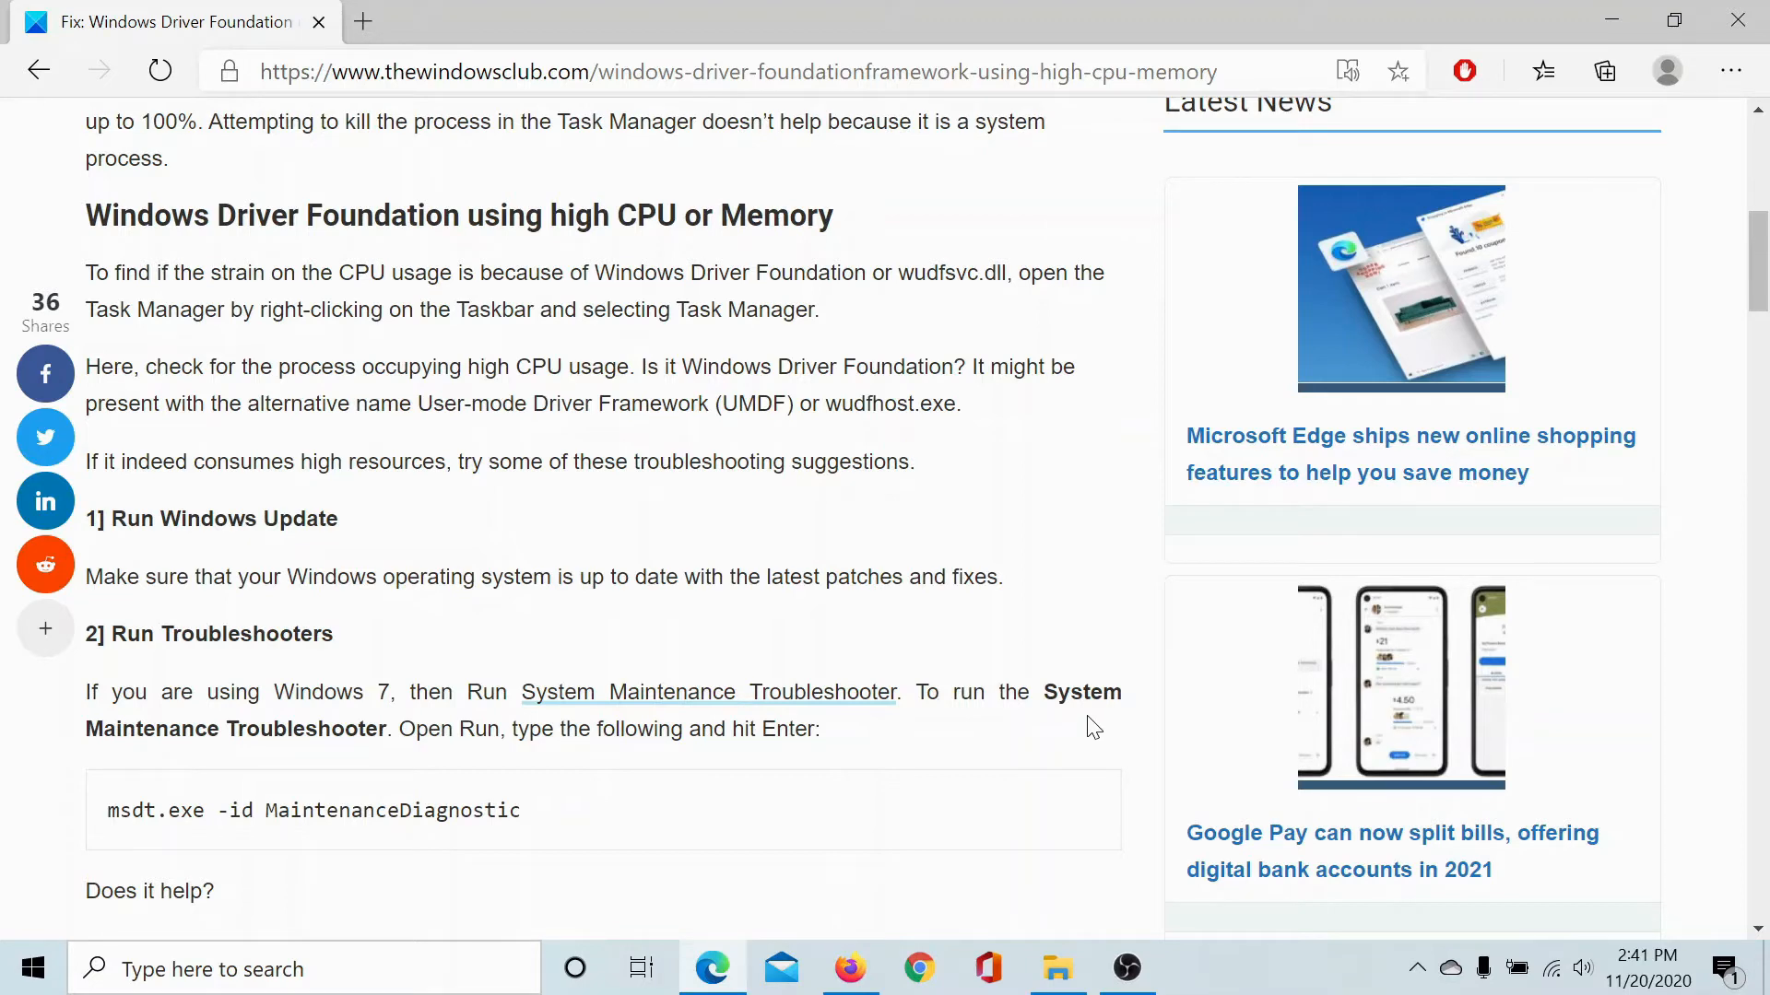
scroll("down", 3)
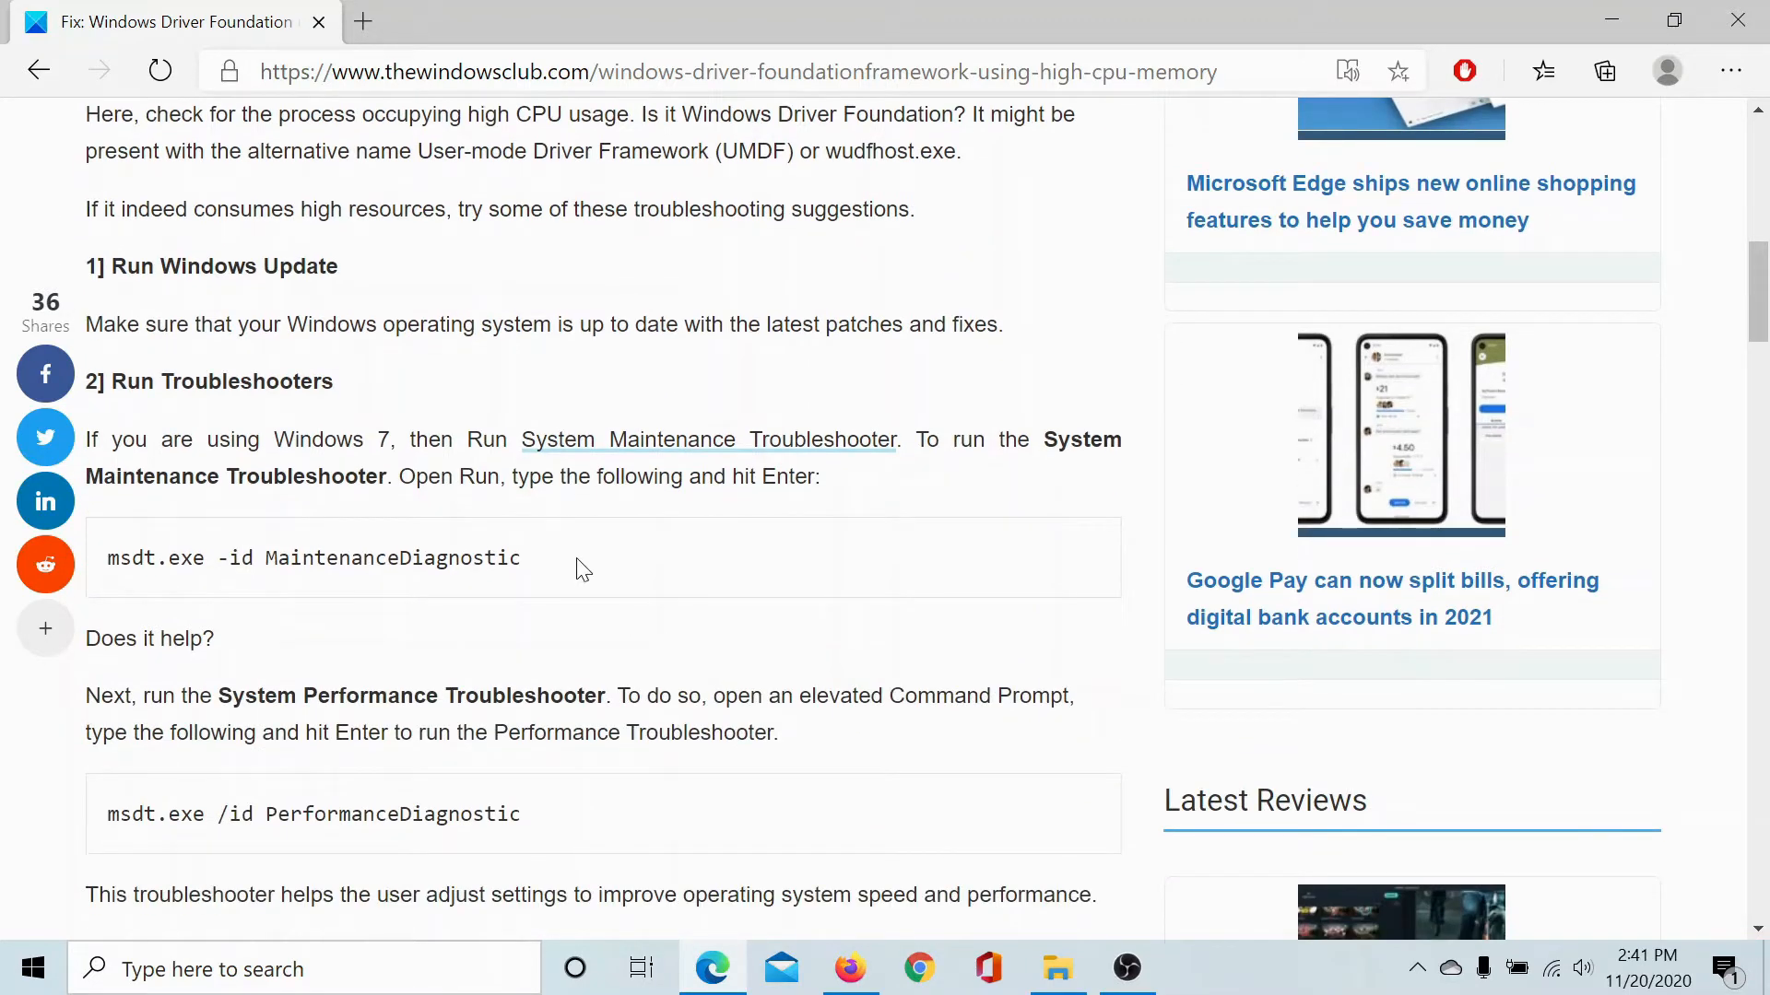
mouse_move(569, 568)
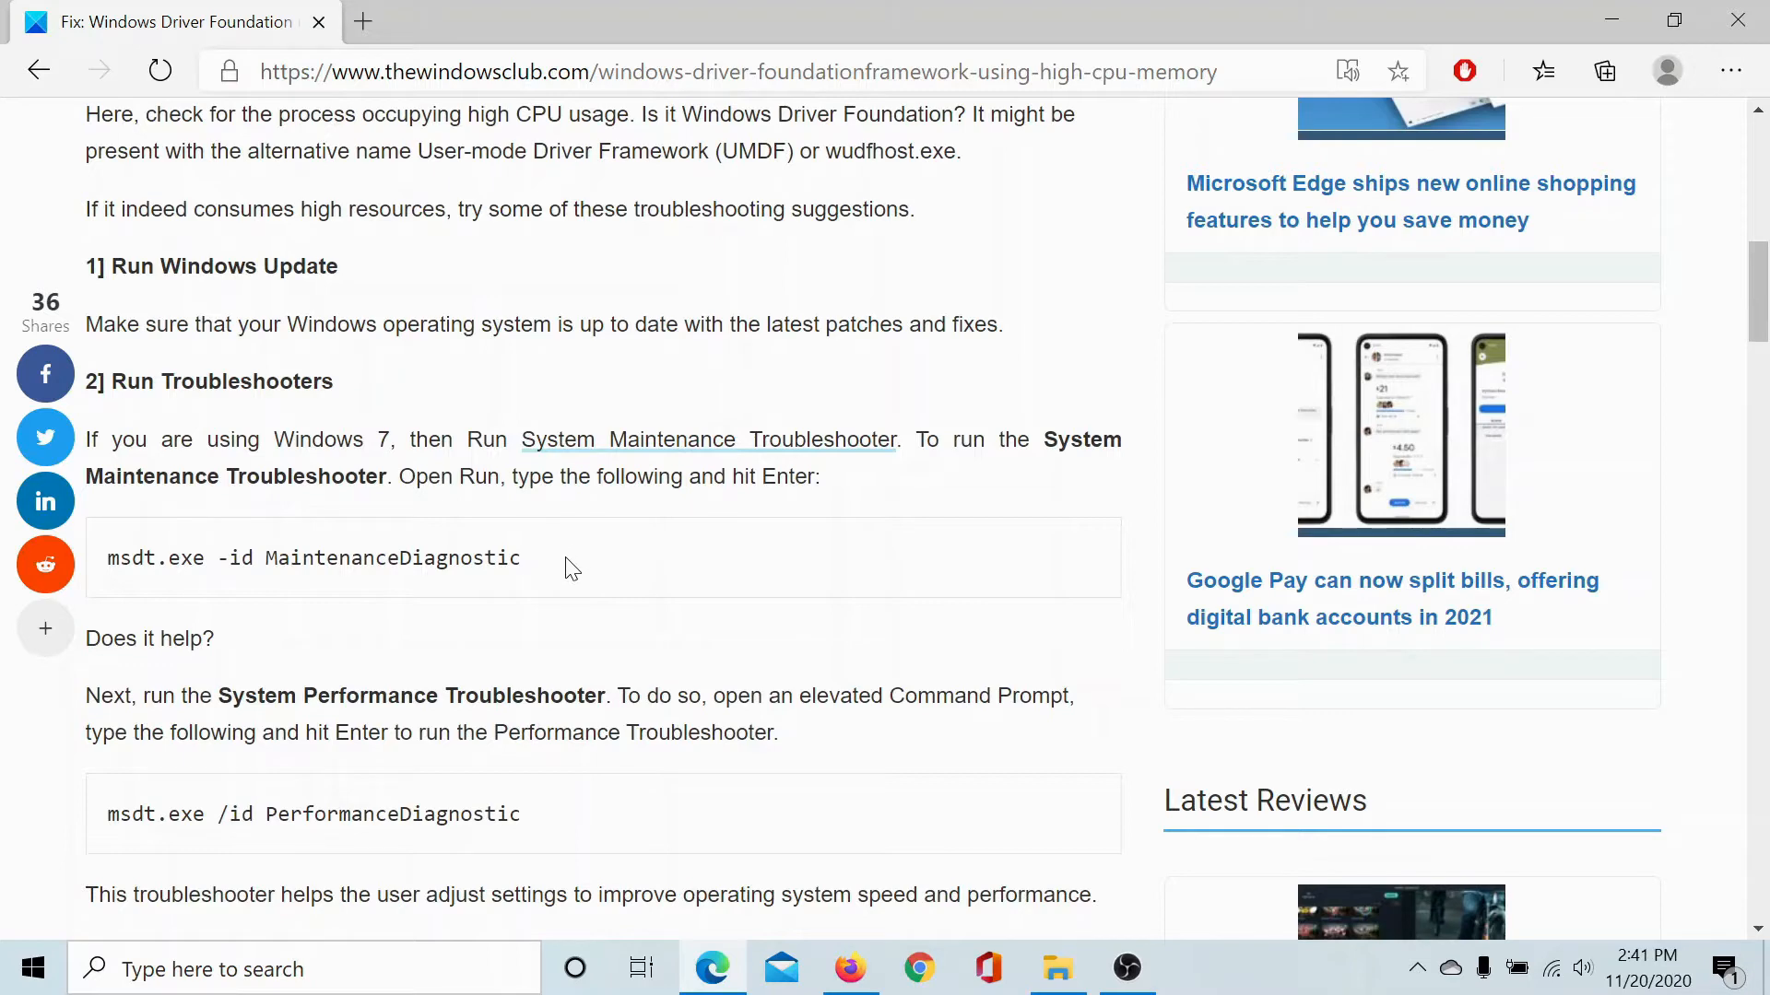
Run 'msdt.exe -id MaintenanceDiagnostic' from the Run dialog to start the System Maintenance troubleshooter
left_click_drag(106, 556, 520, 557)
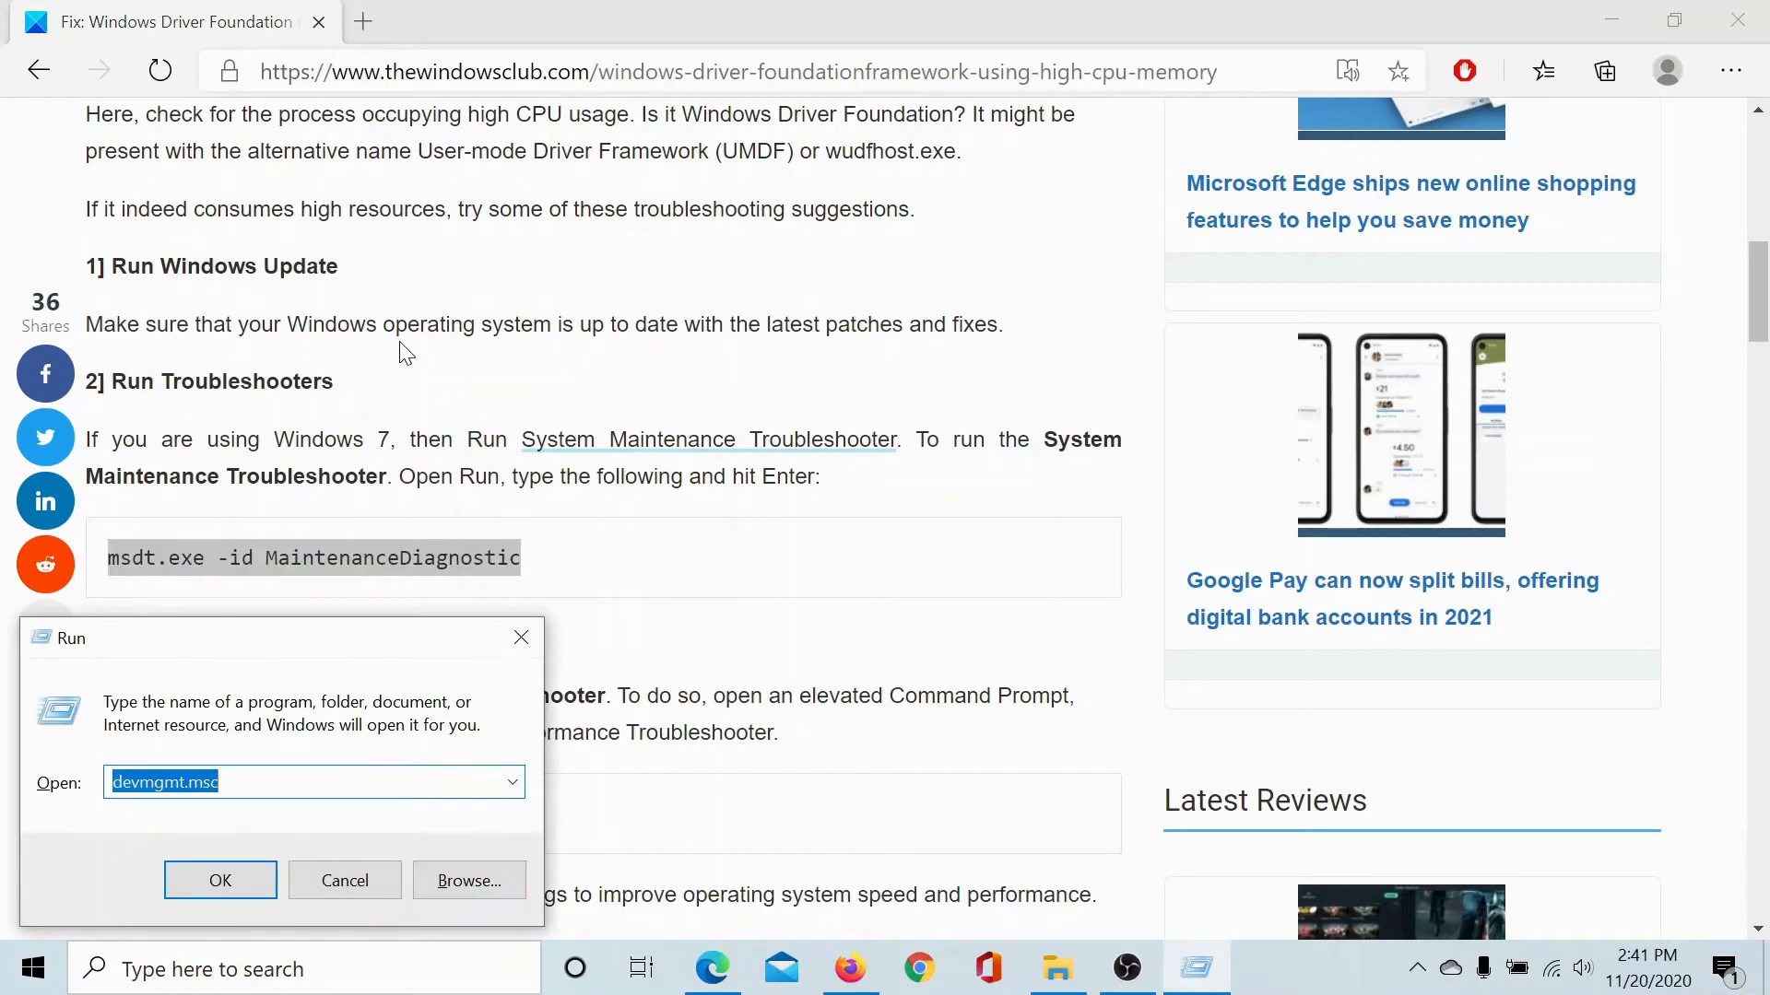
type("msdt.exe -id MaintenanceDiagnostic")
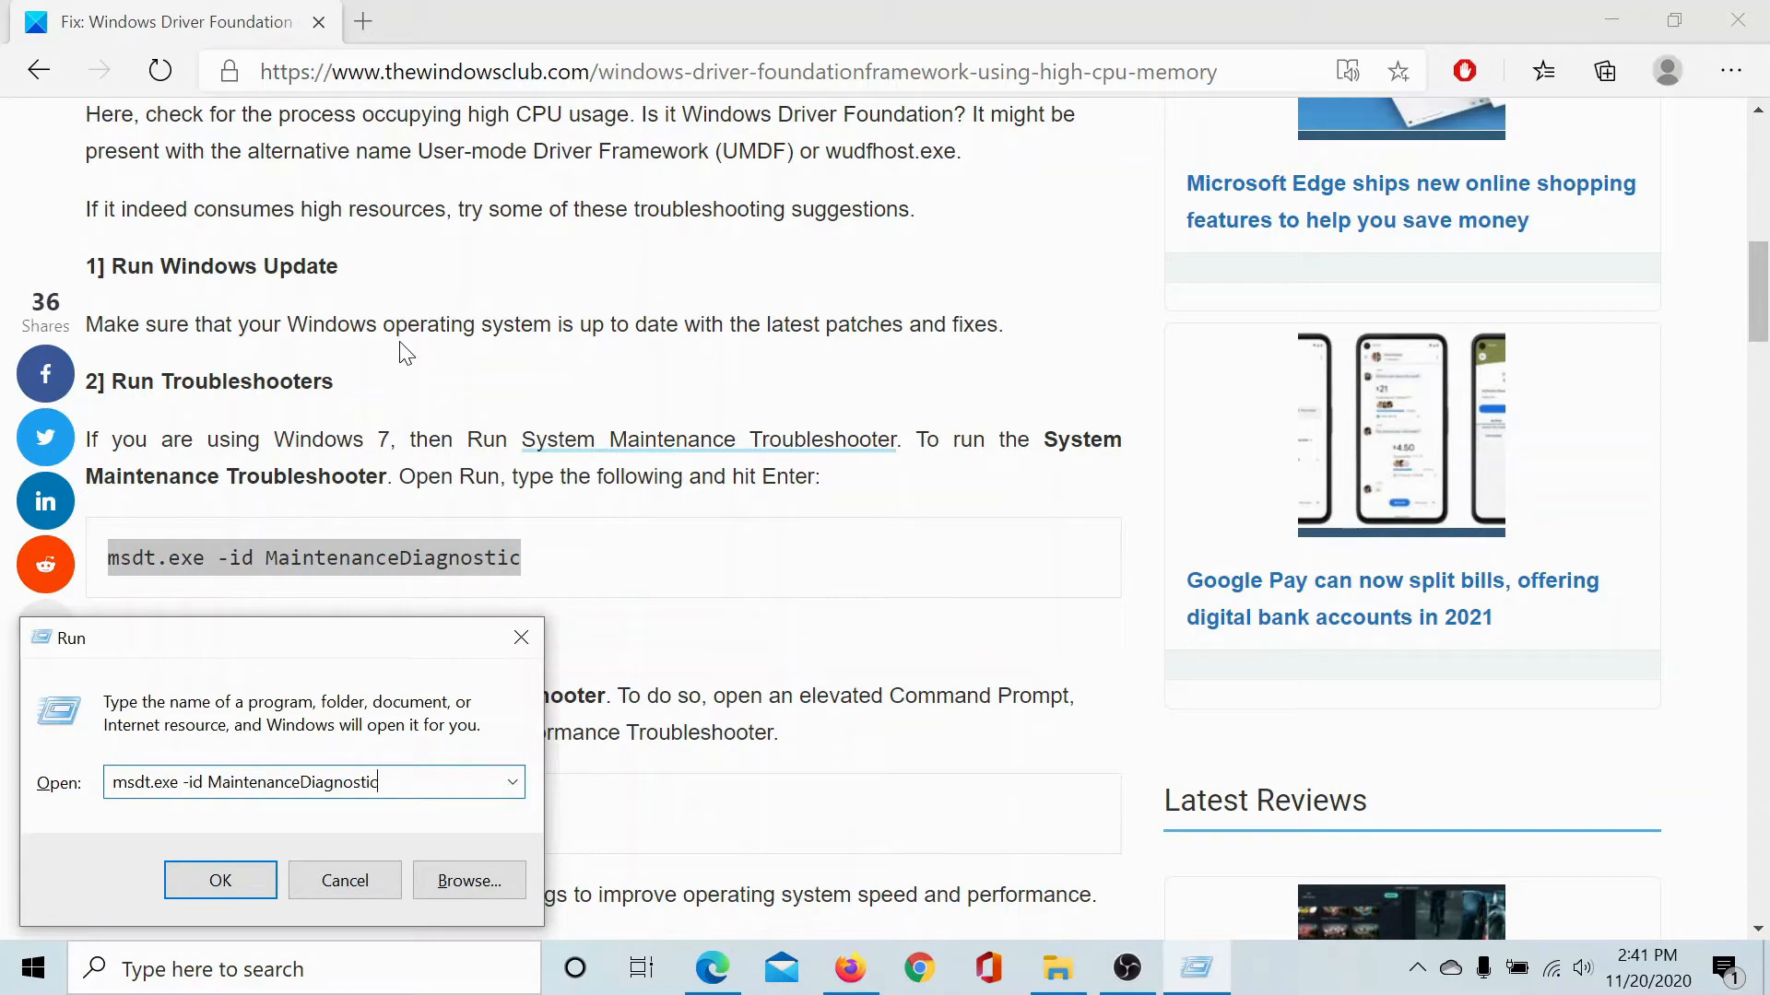
left_click(220, 881)
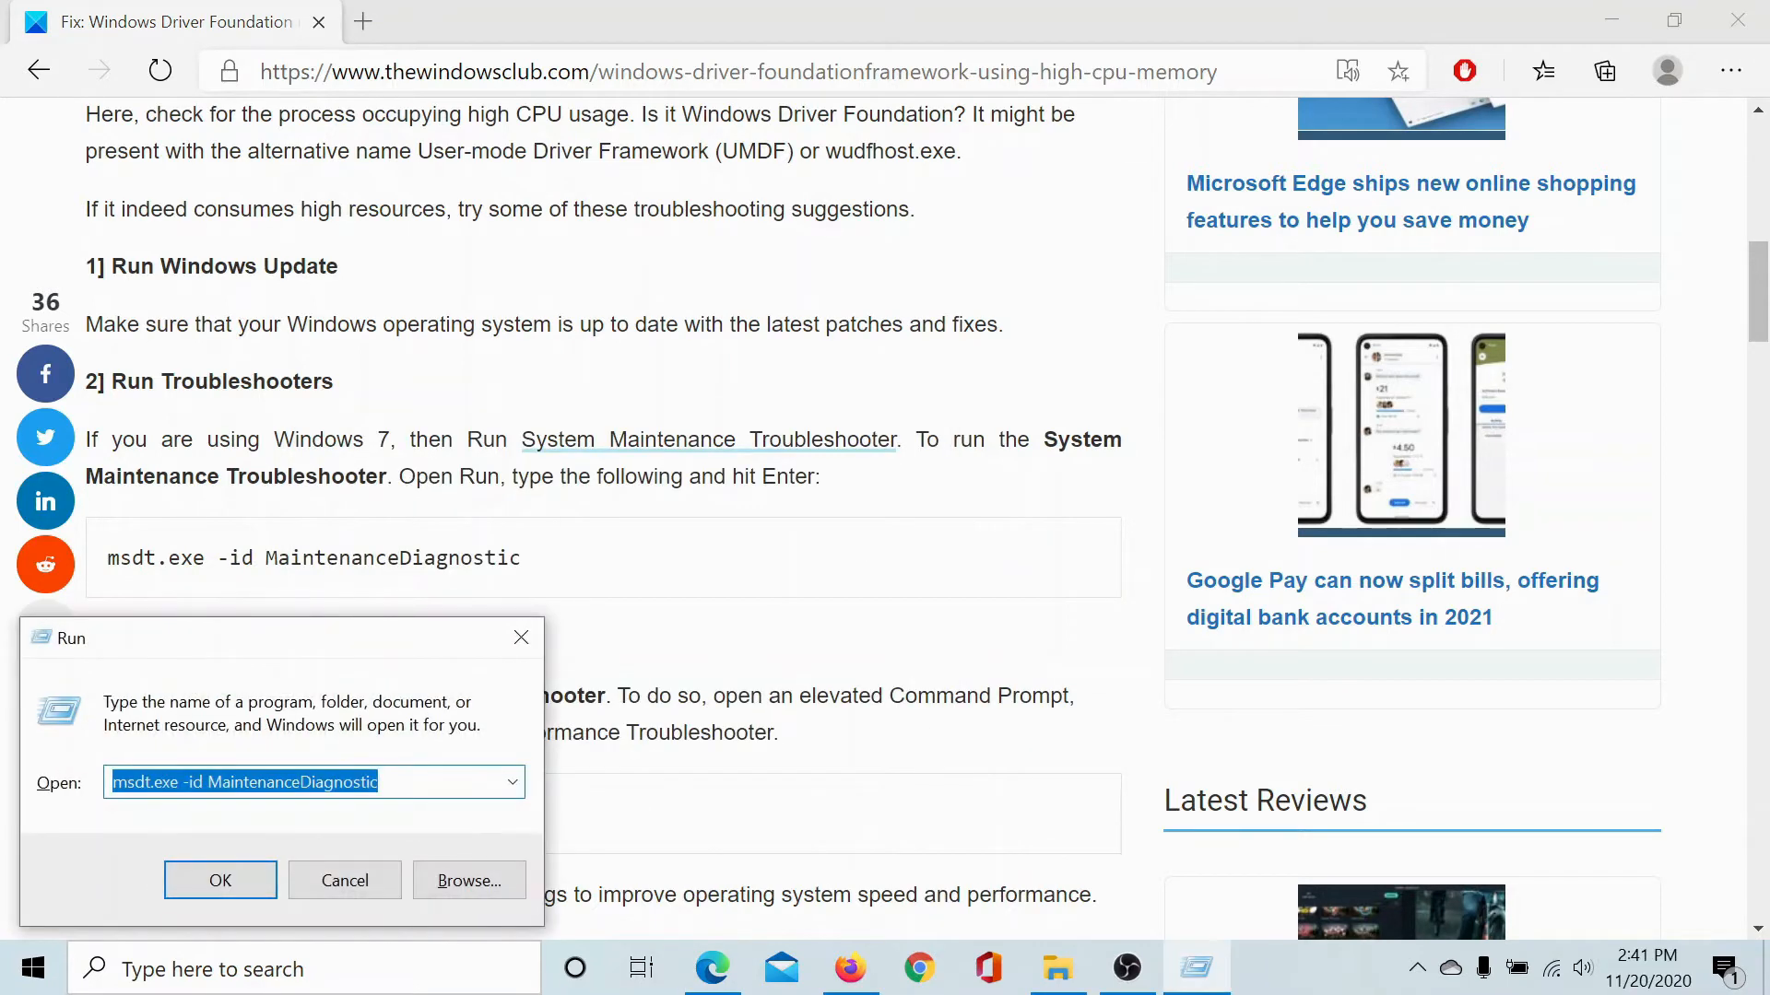
left_click(219, 882)
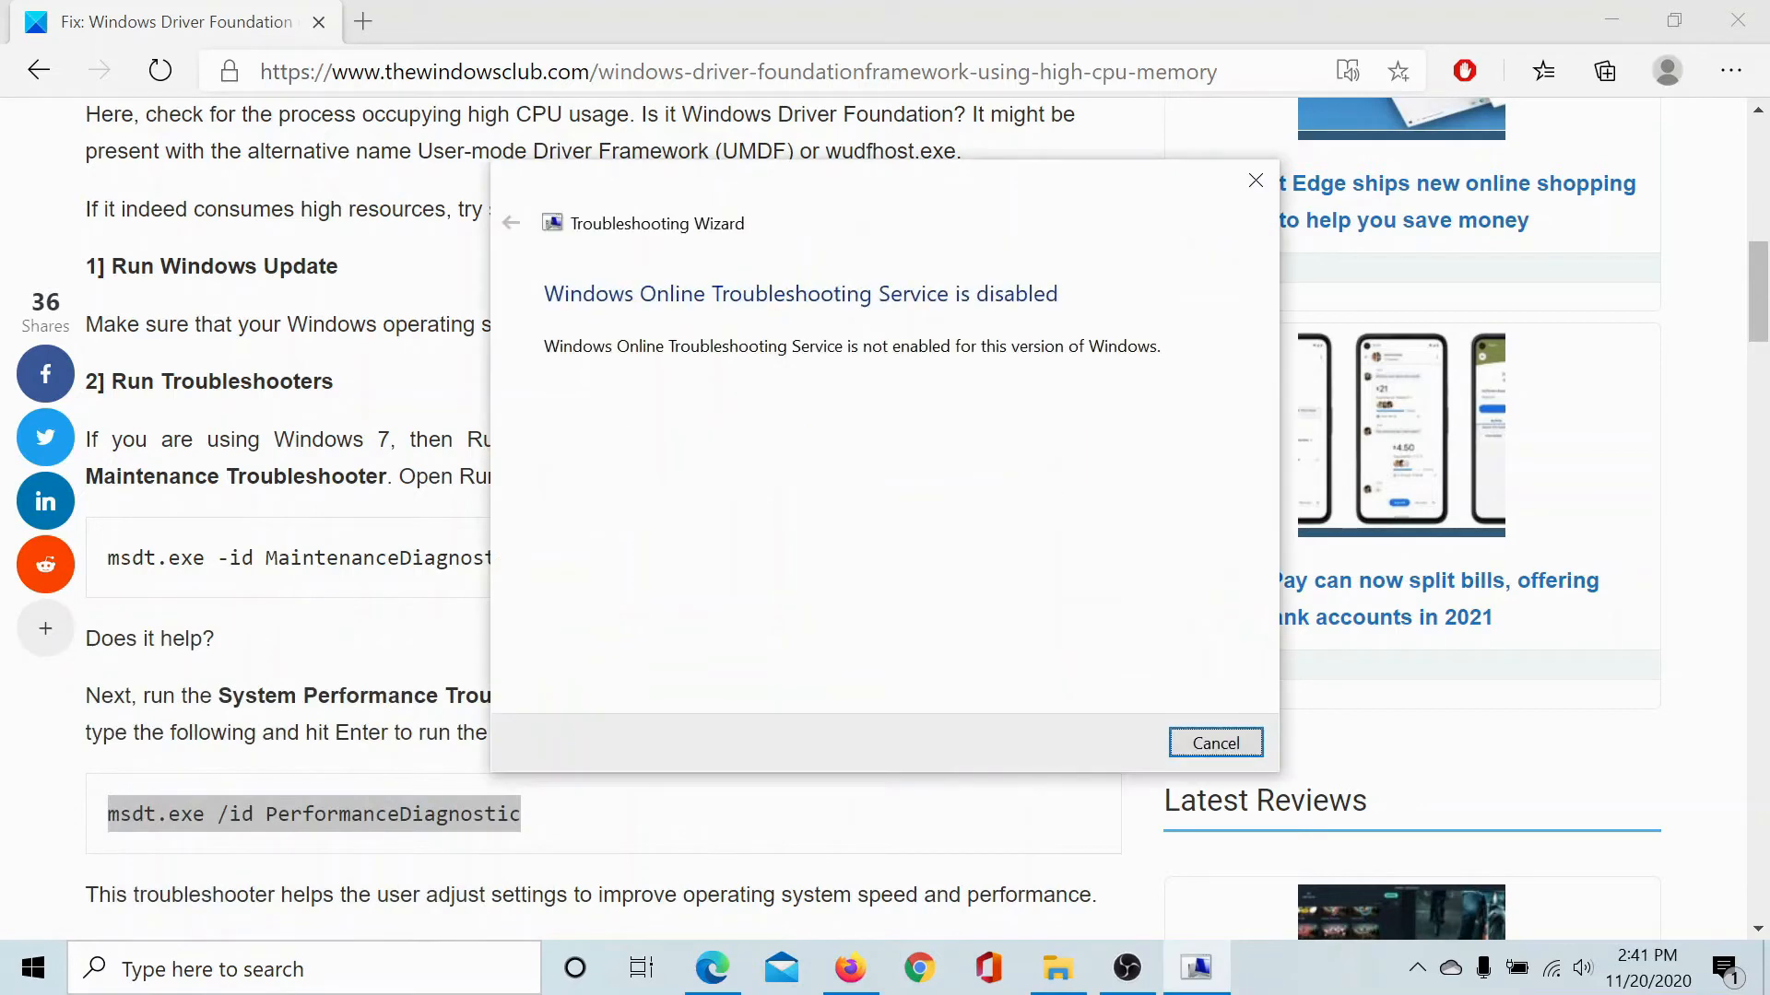
mouse_move(1239, 186)
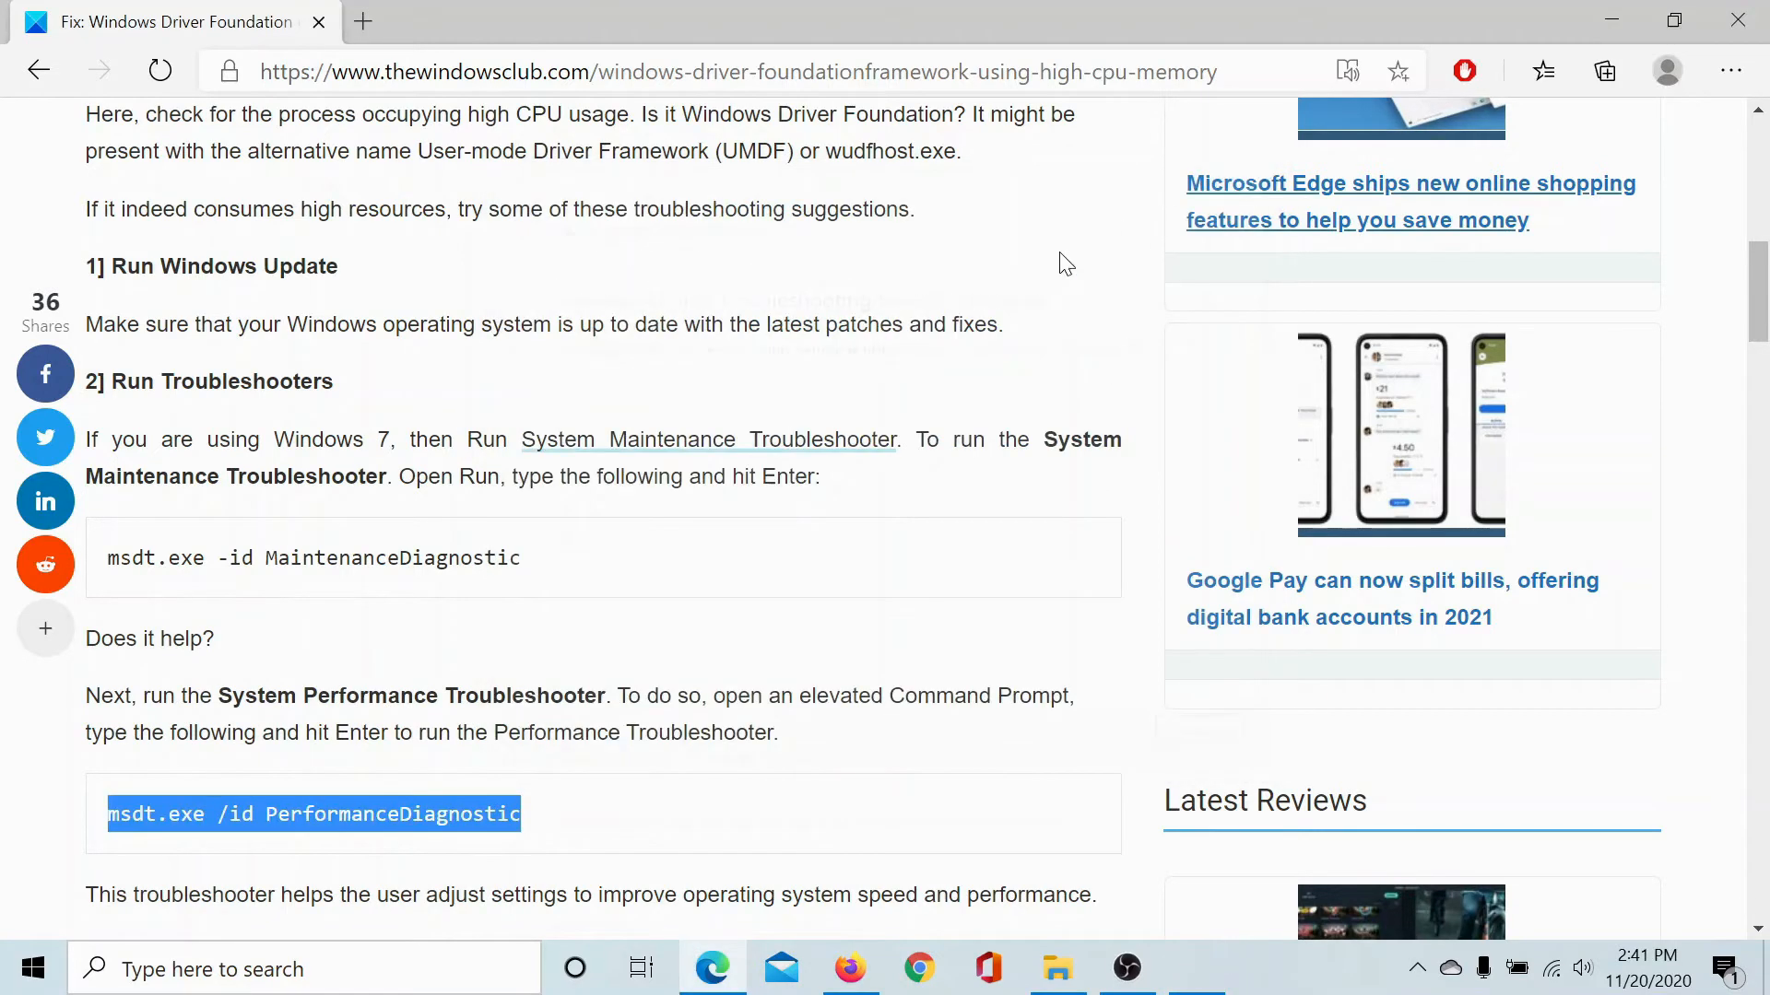
Reach the Clean Boot section and enter msconfig in the Run dialog's Open box
scroll("down", 3)
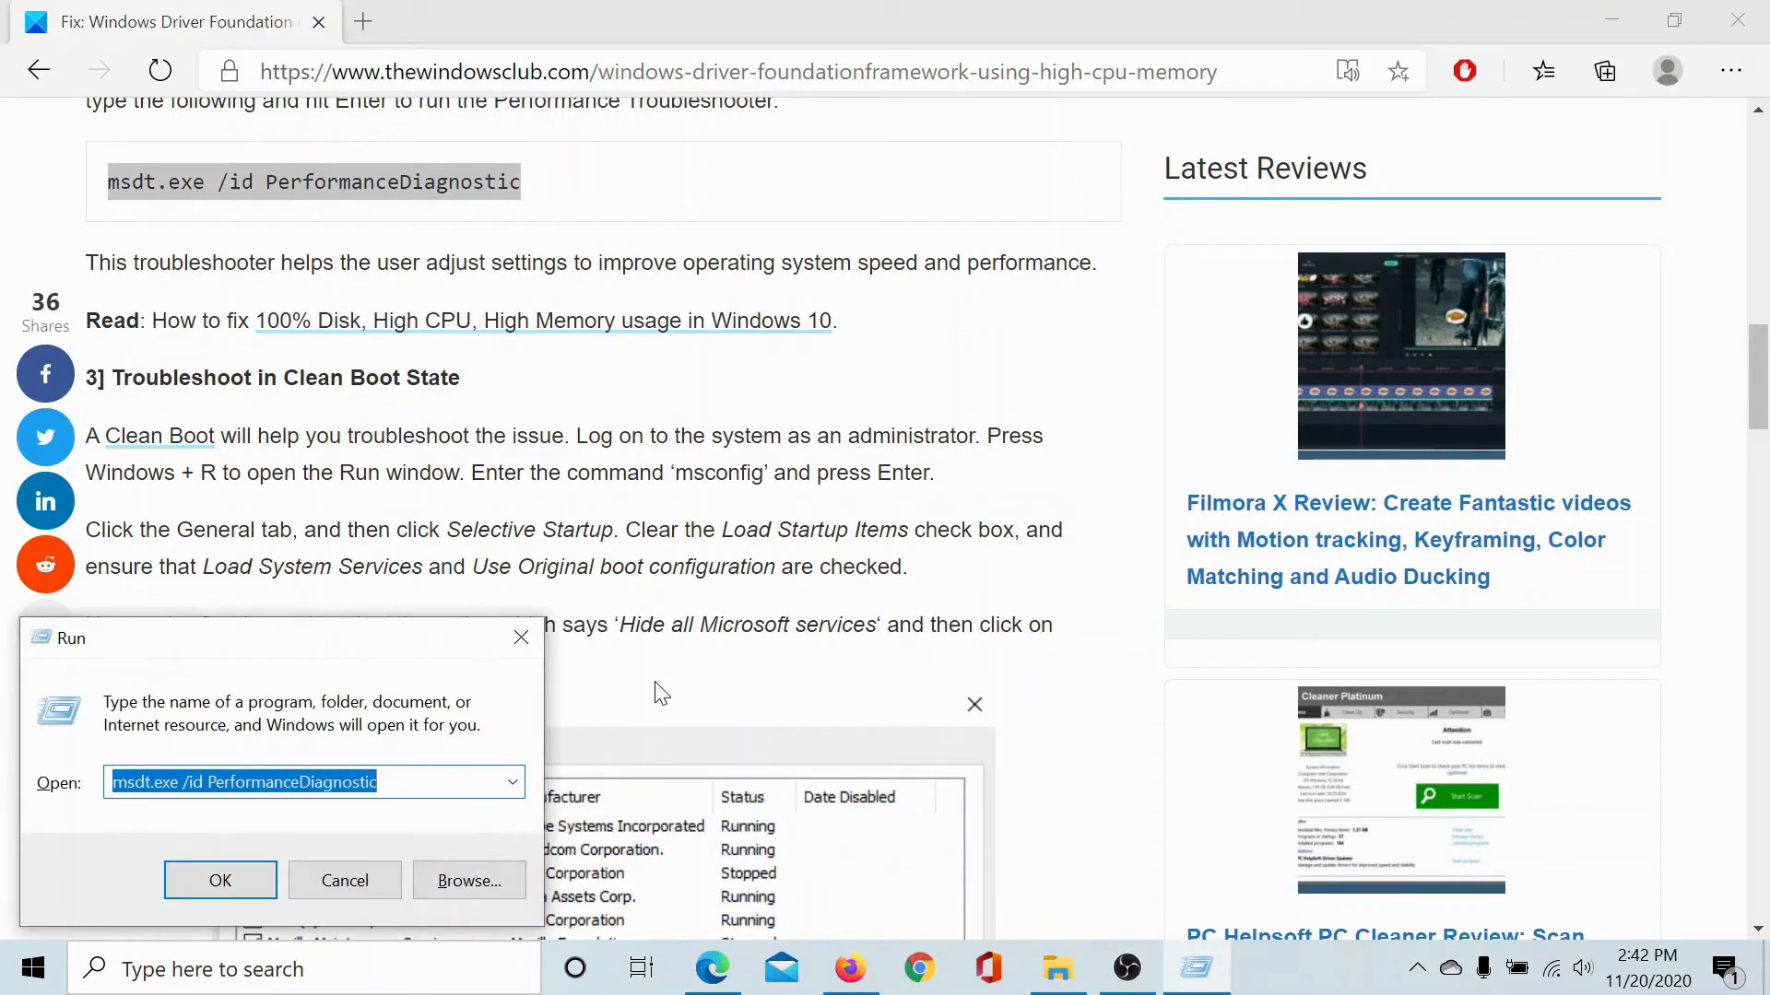
type("m")
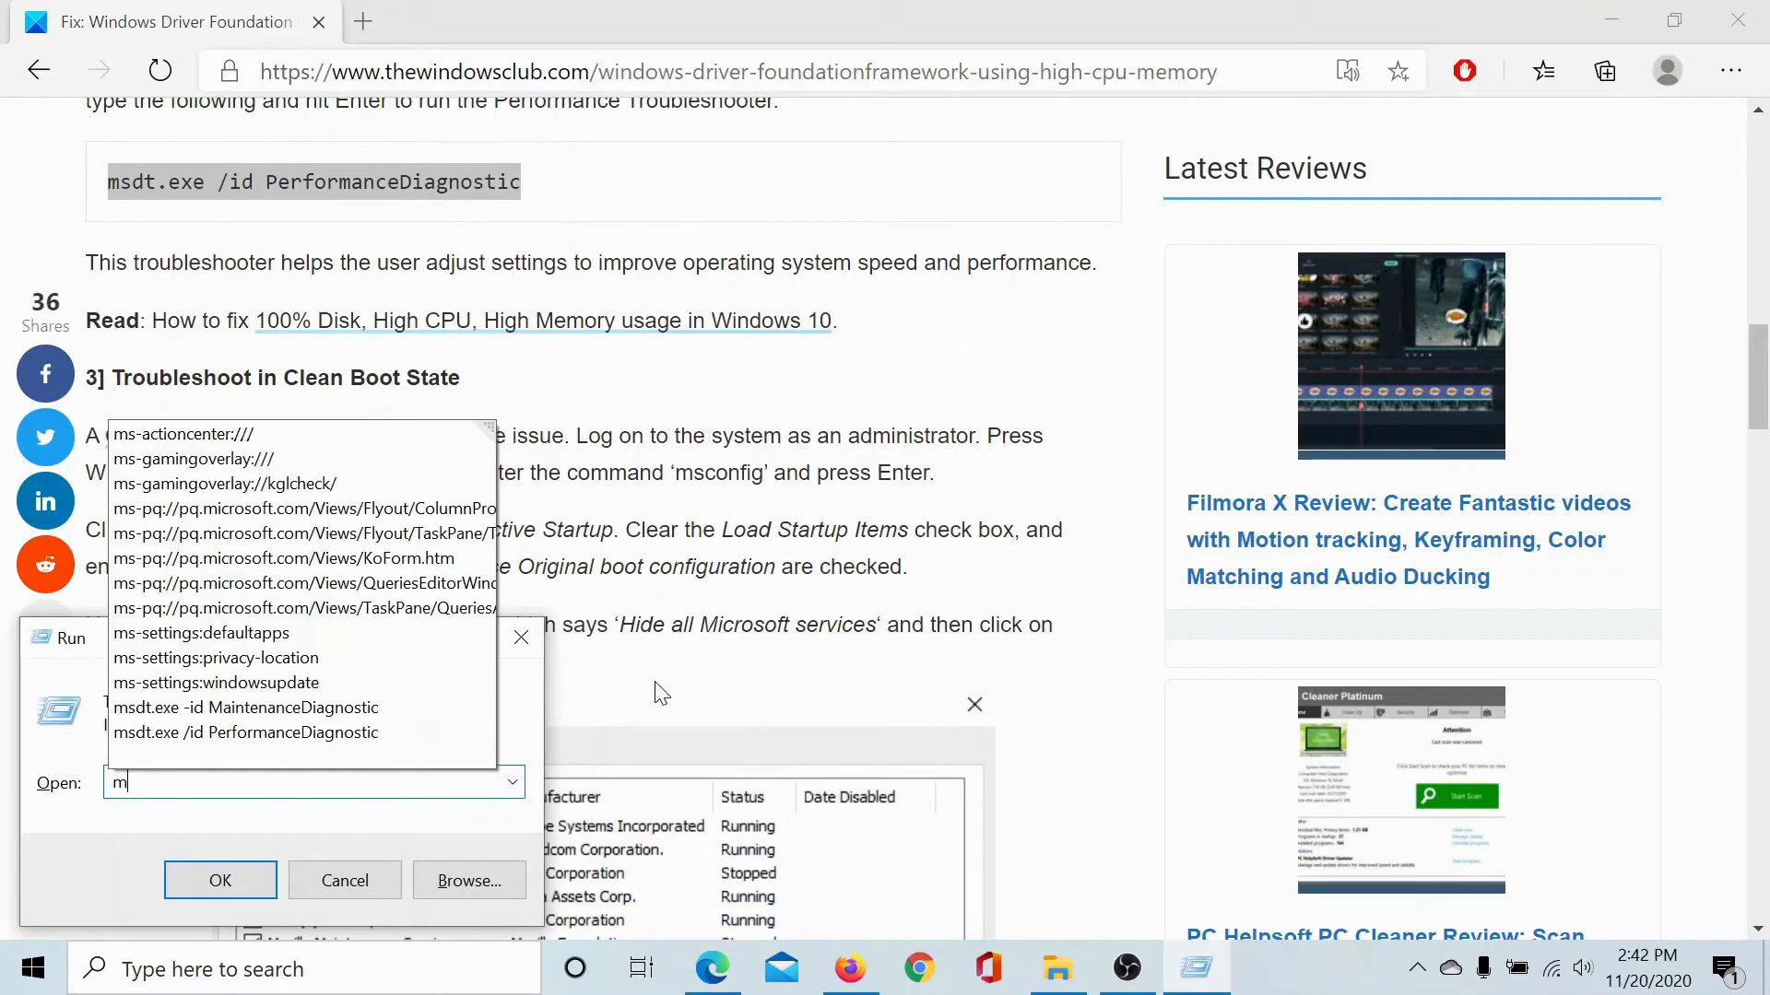
type("sconfig")
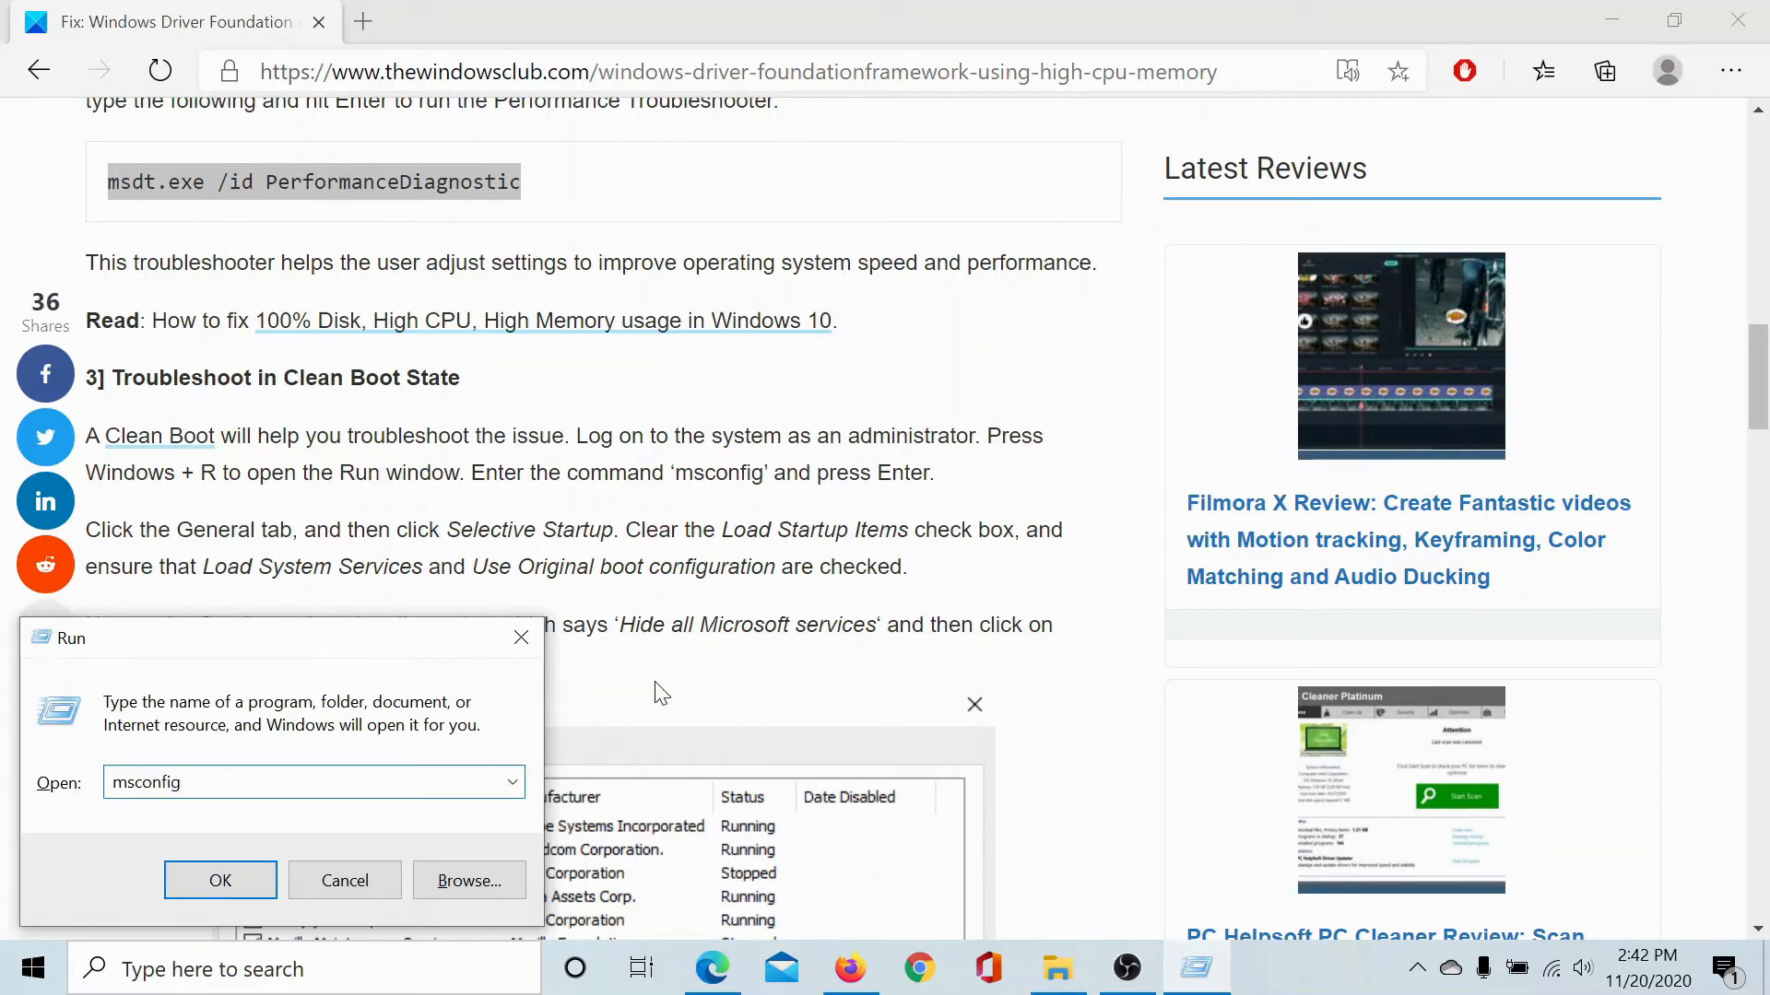
In System Configuration Services, hide Microsoft services, disable all the rest and apply the clean boot
left_click(220, 881)
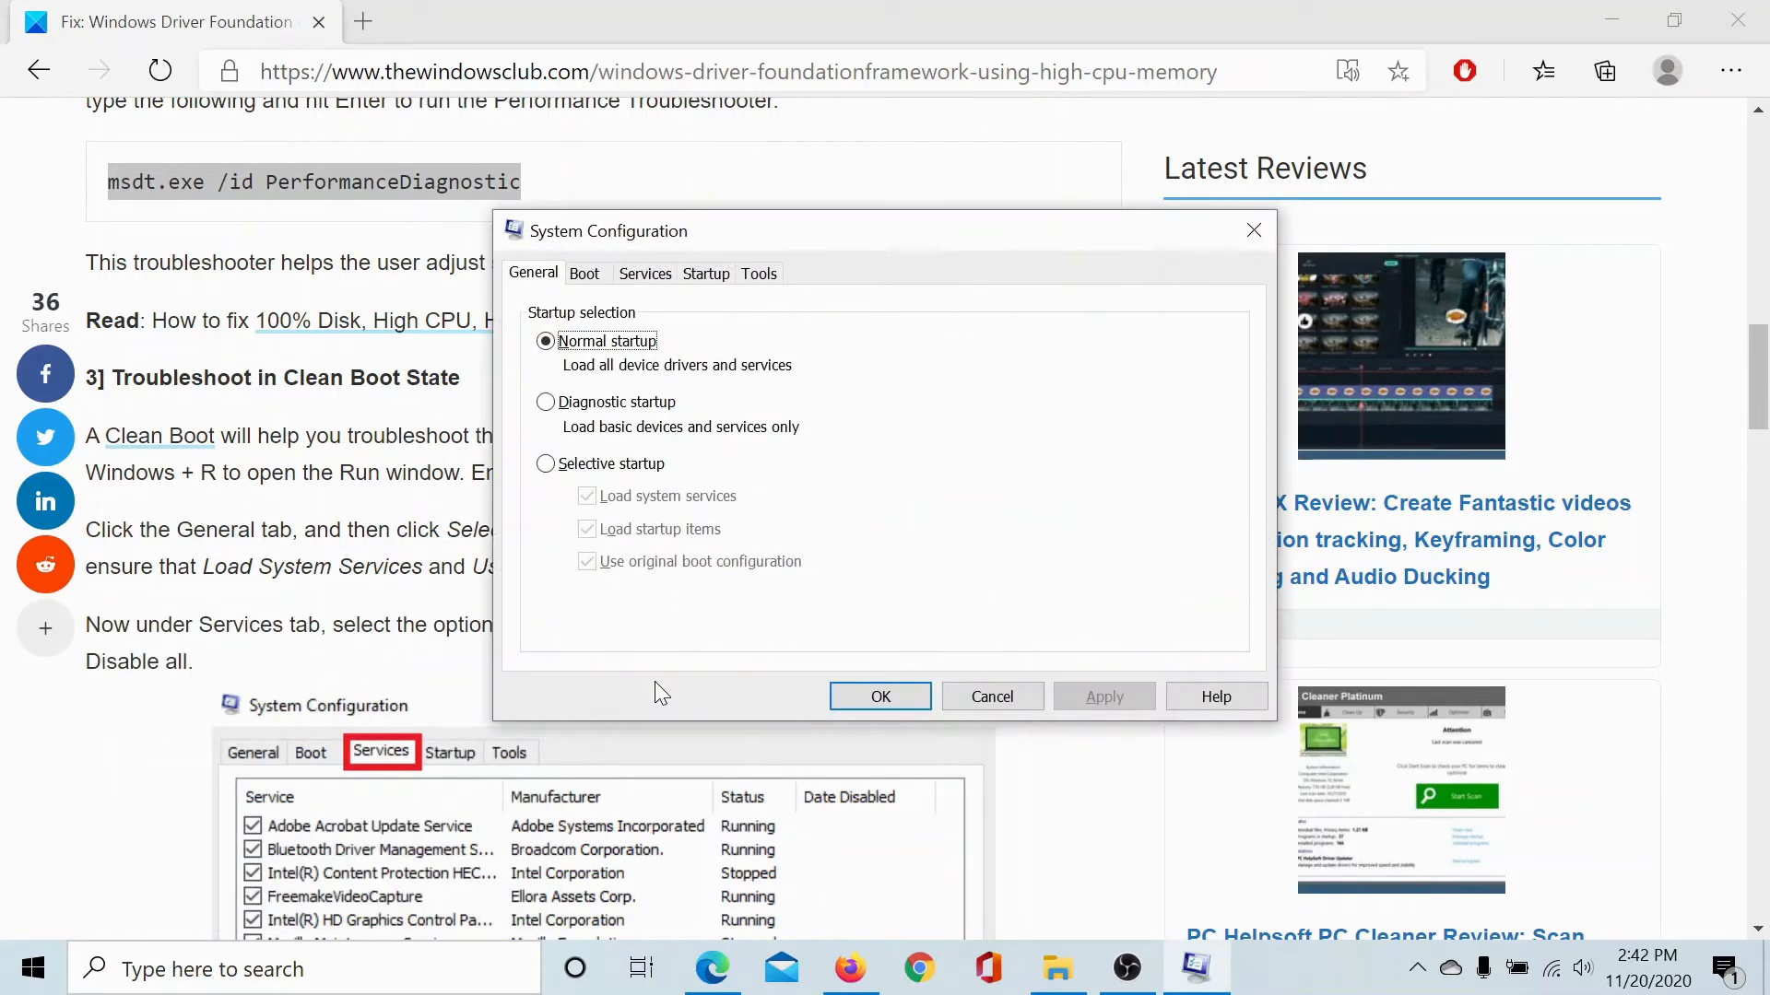
left_click(643, 273)
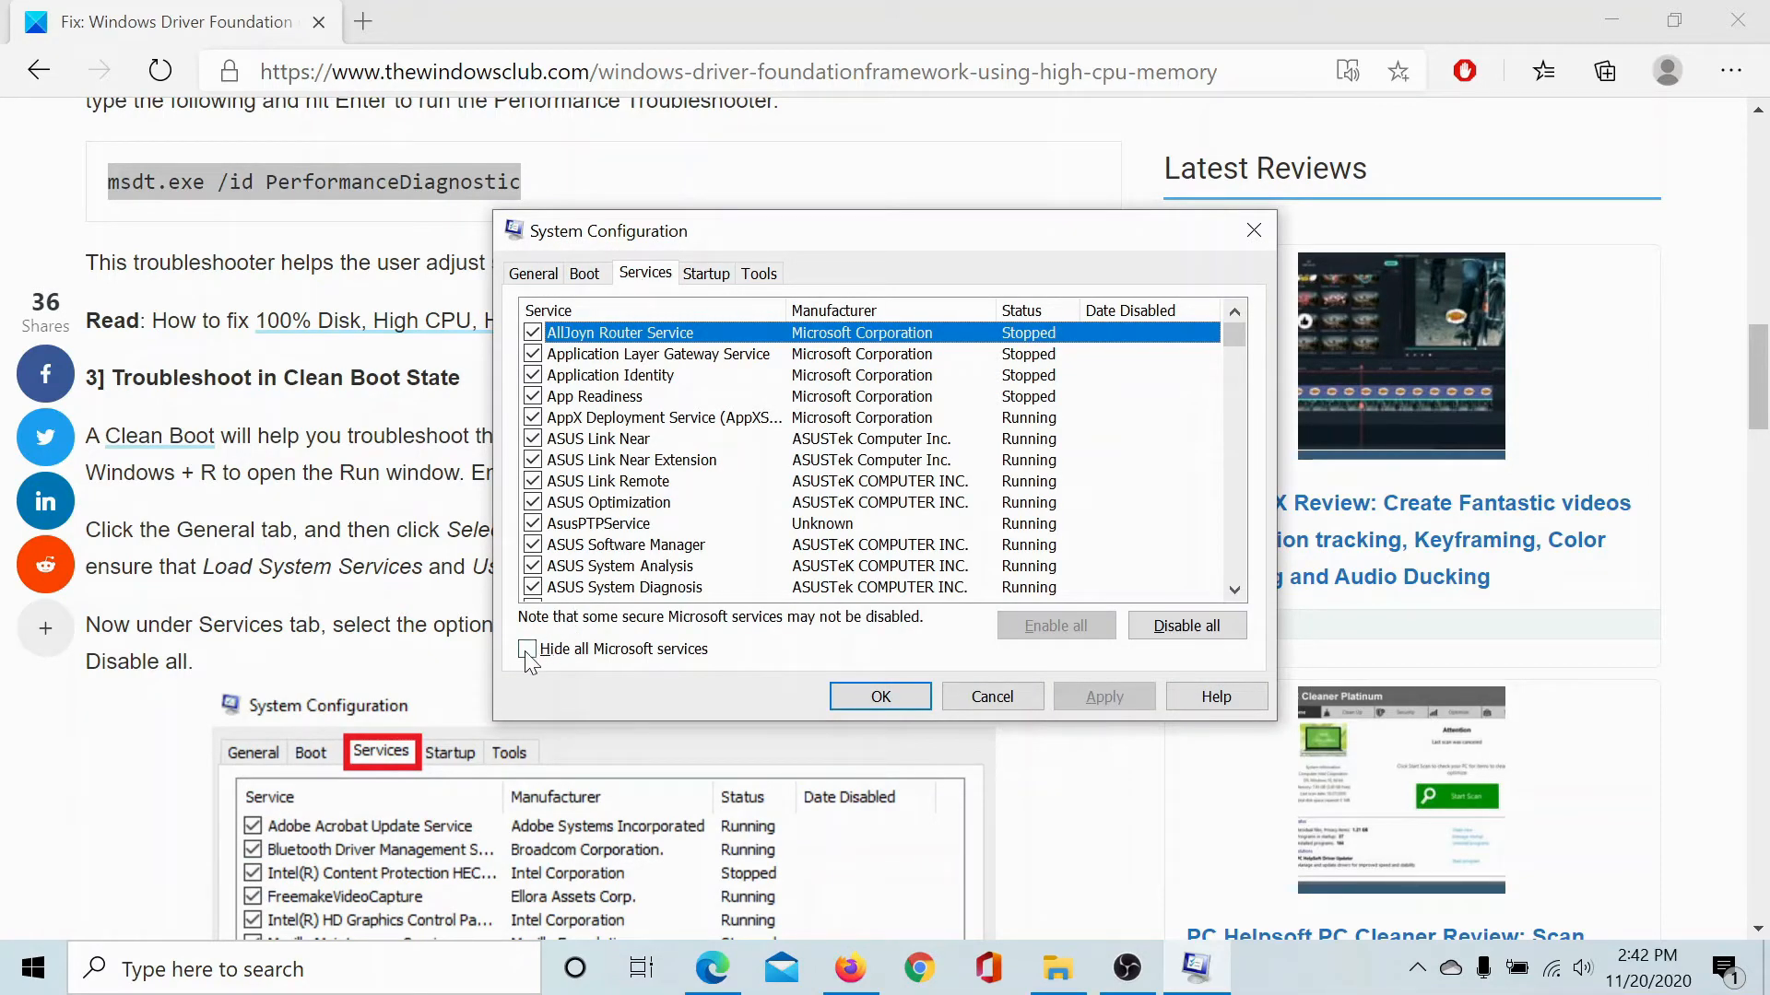
left_click(527, 649)
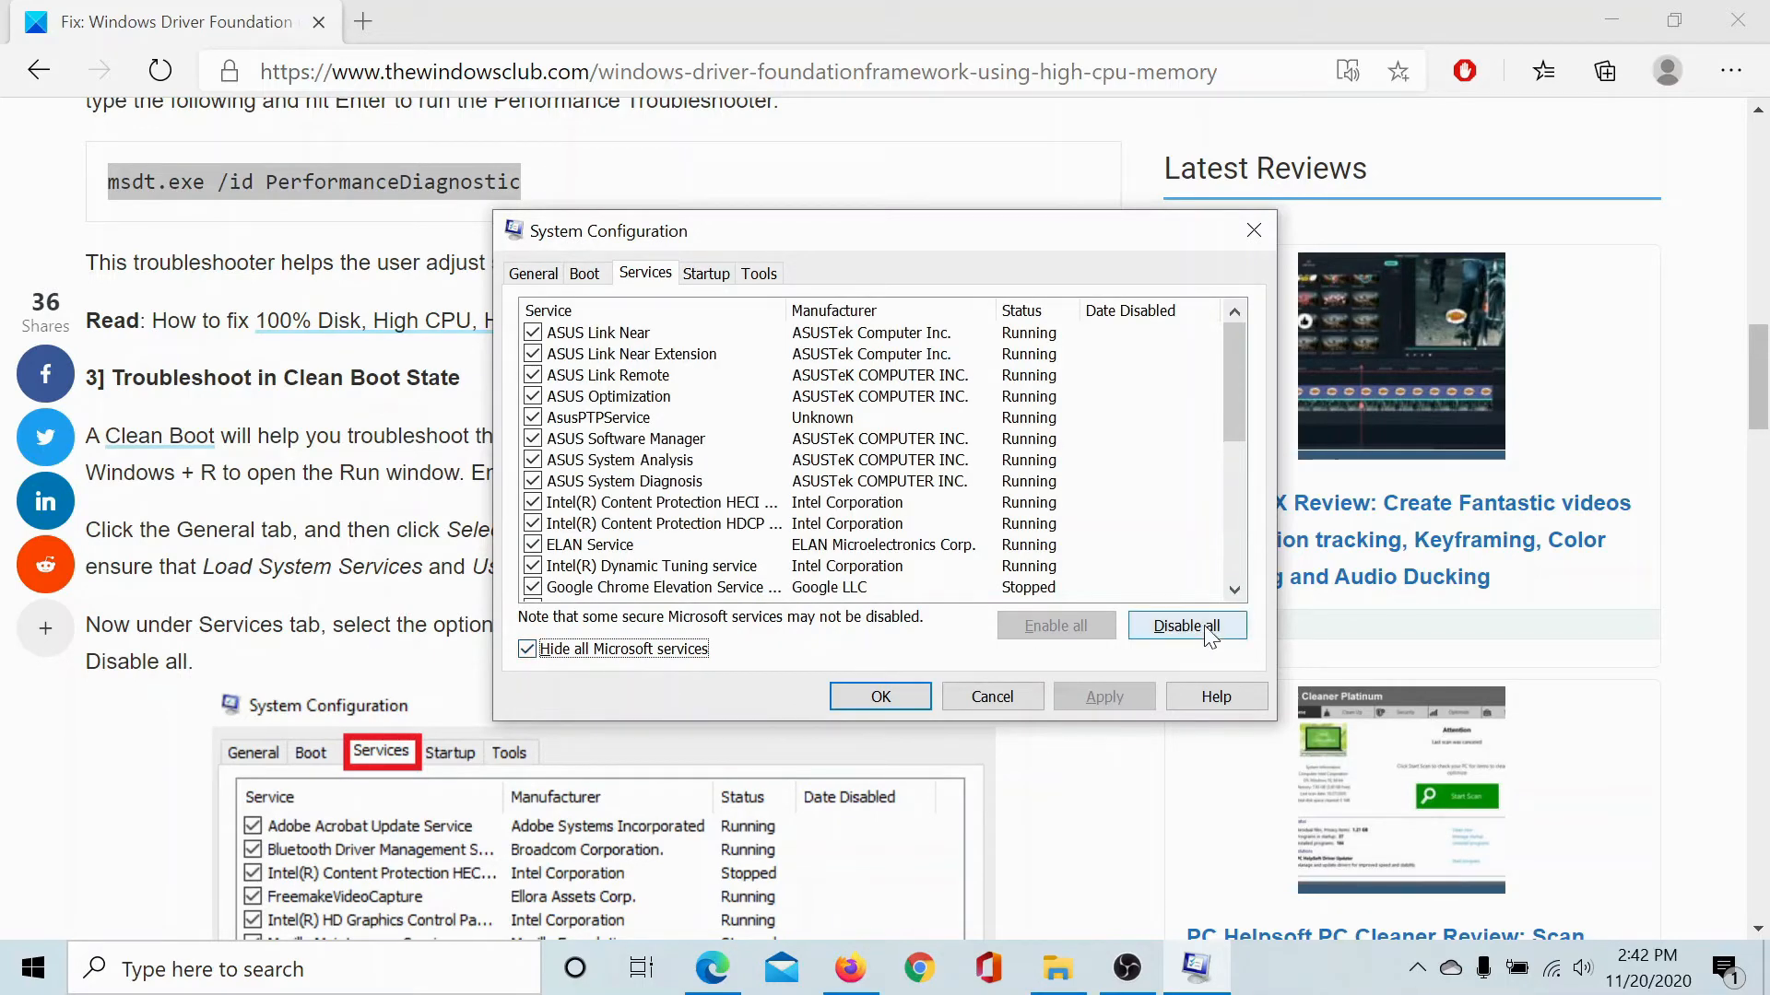
left_click(1186, 625)
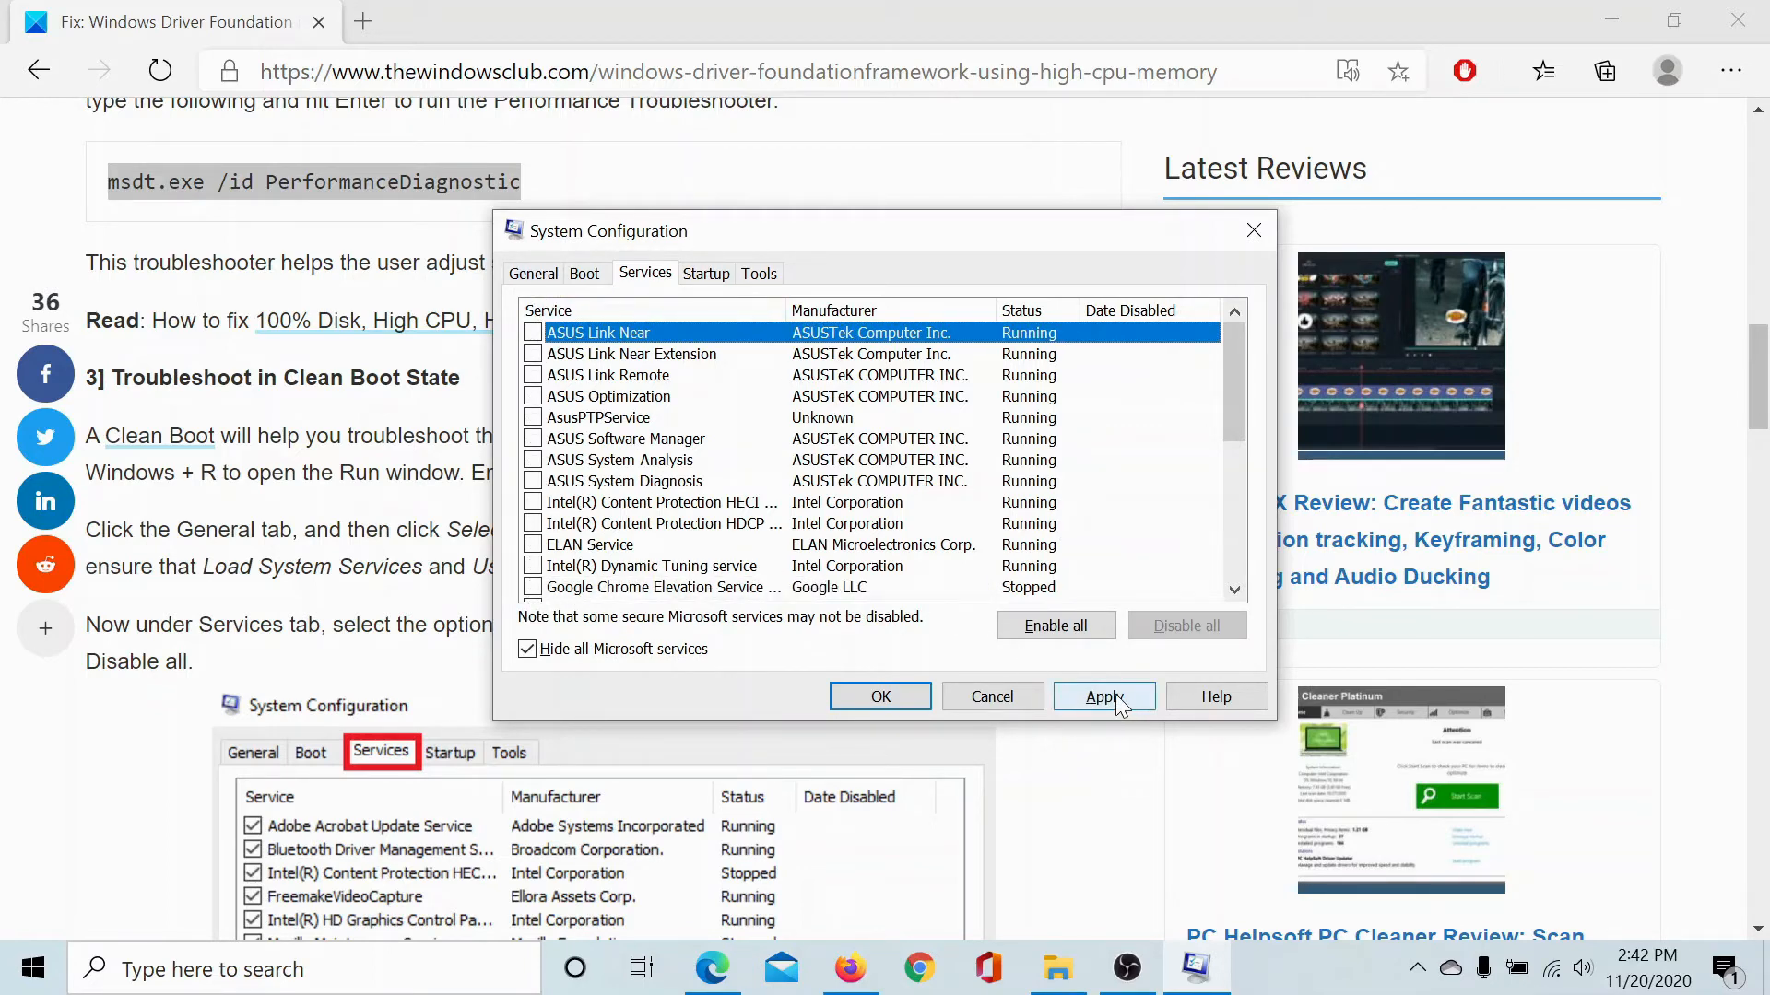
left_click(1102, 697)
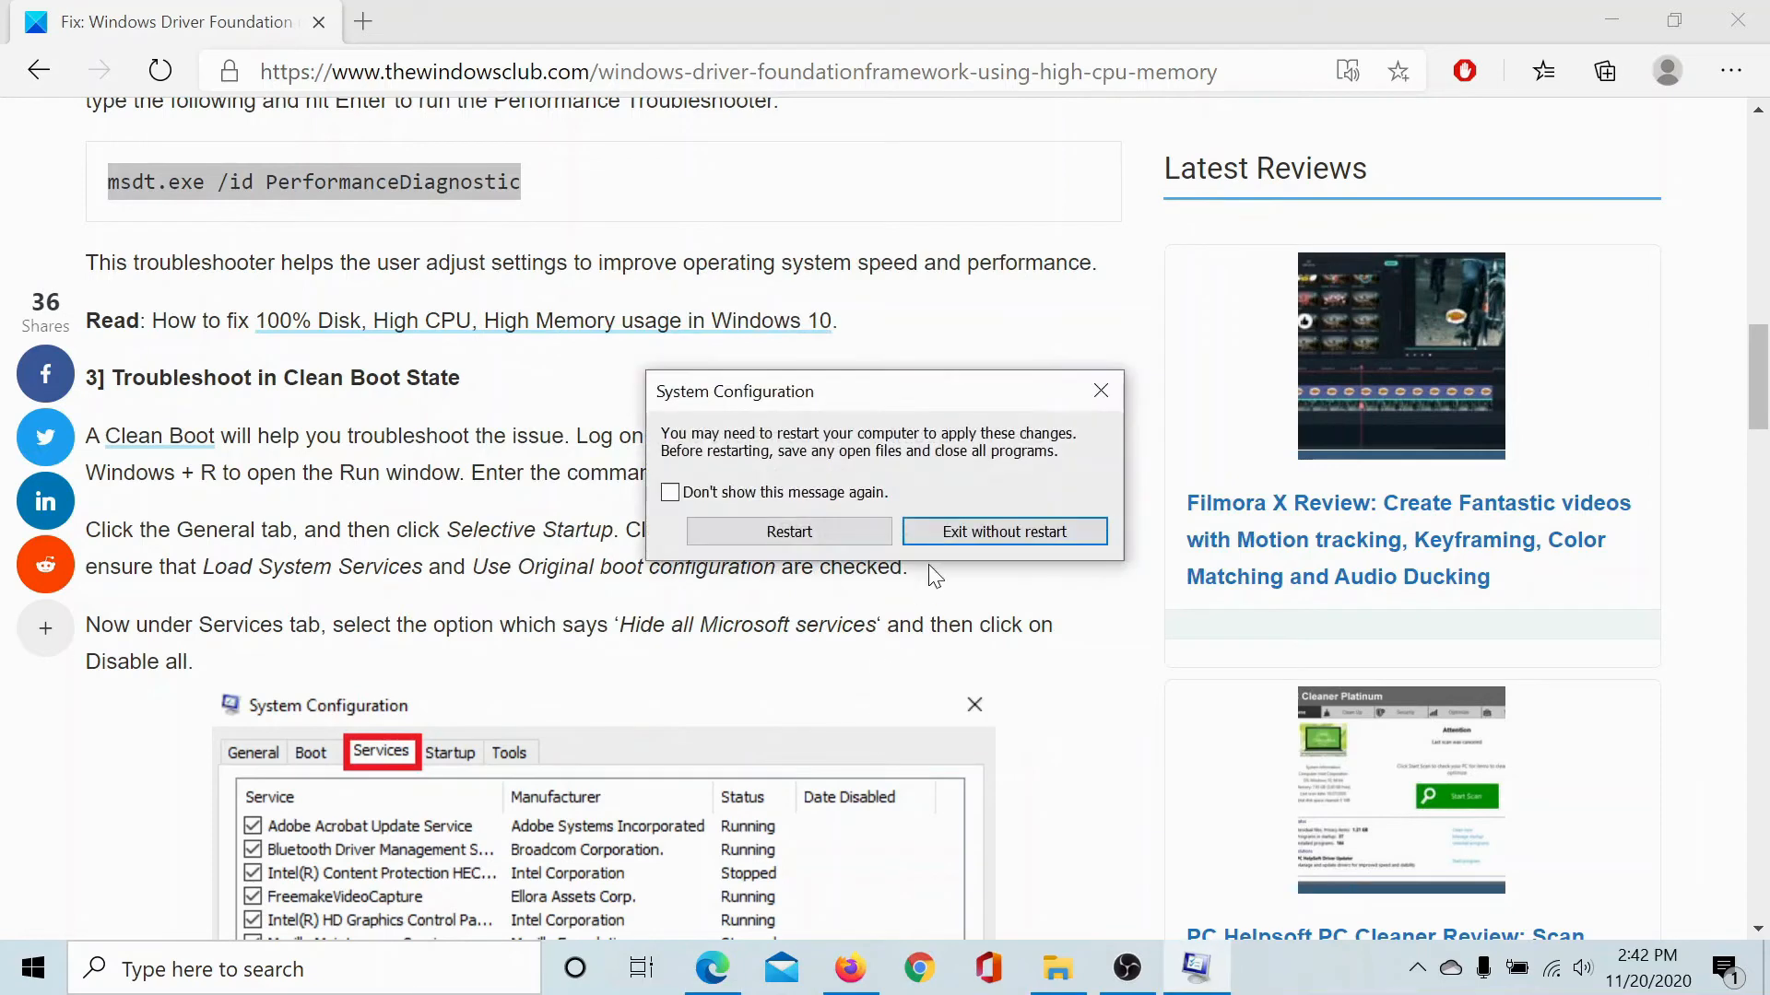
mouse_move(787, 531)
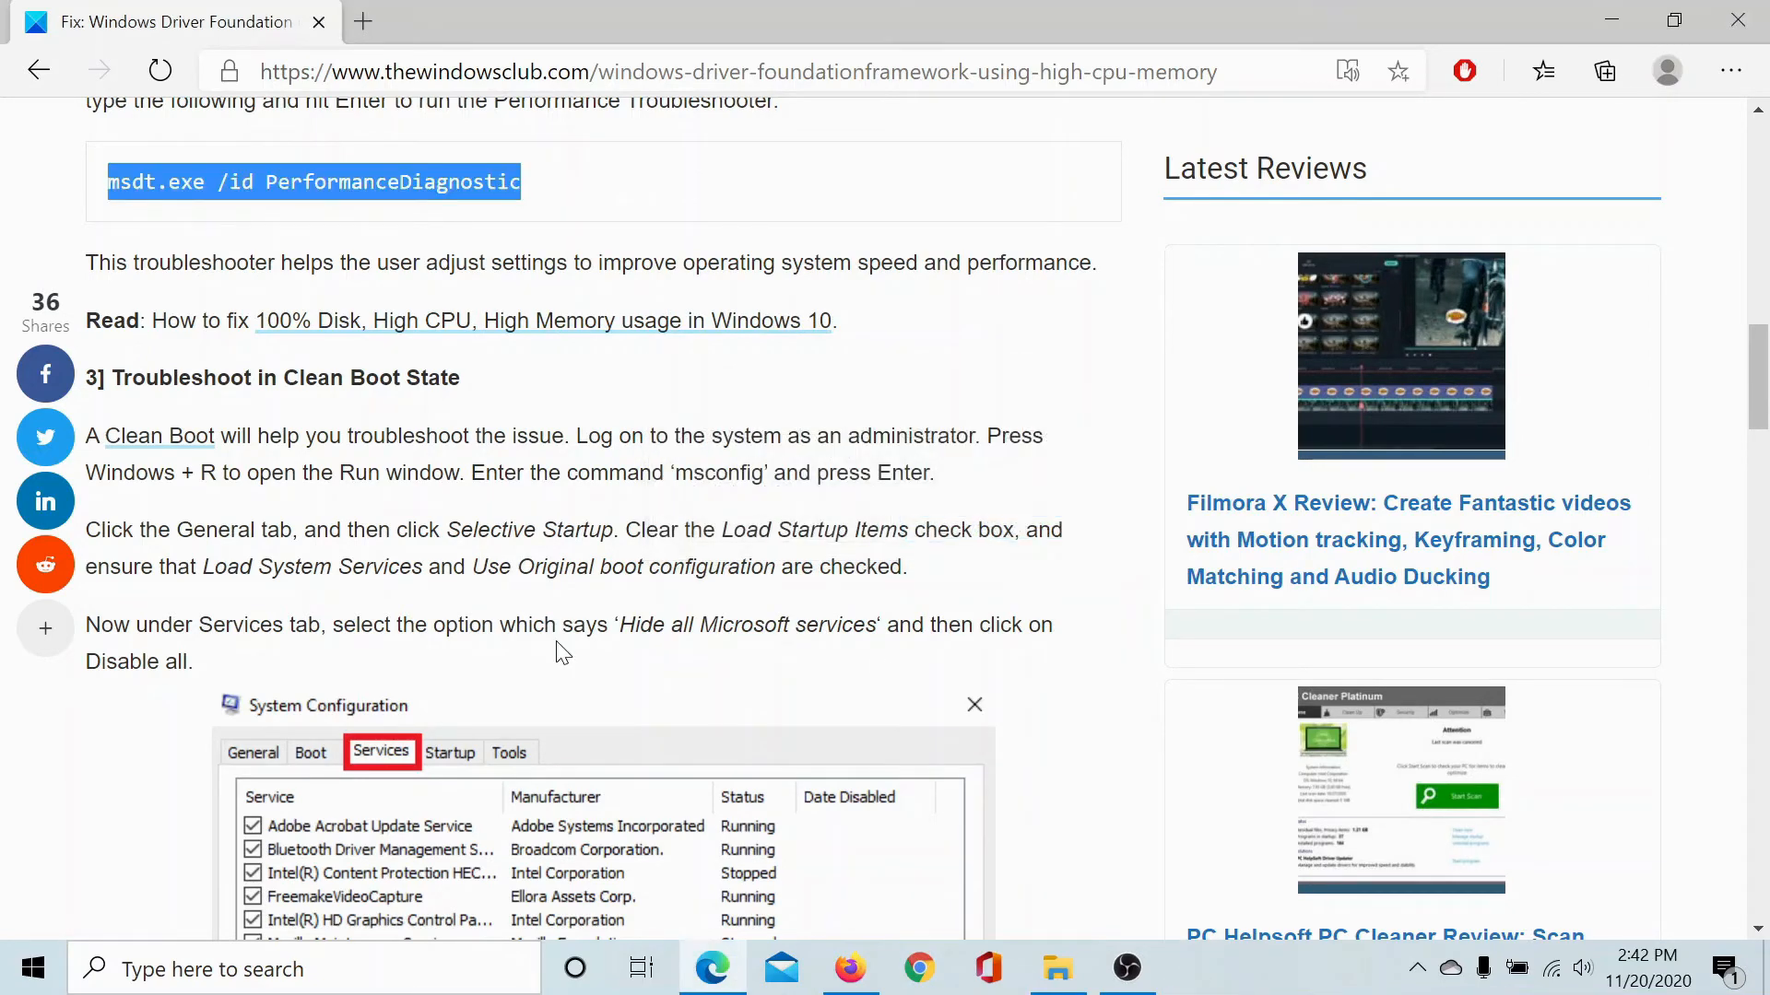
Scroll the article down to '5] Update and re-install WiFi drivers'
scroll("down", 3)
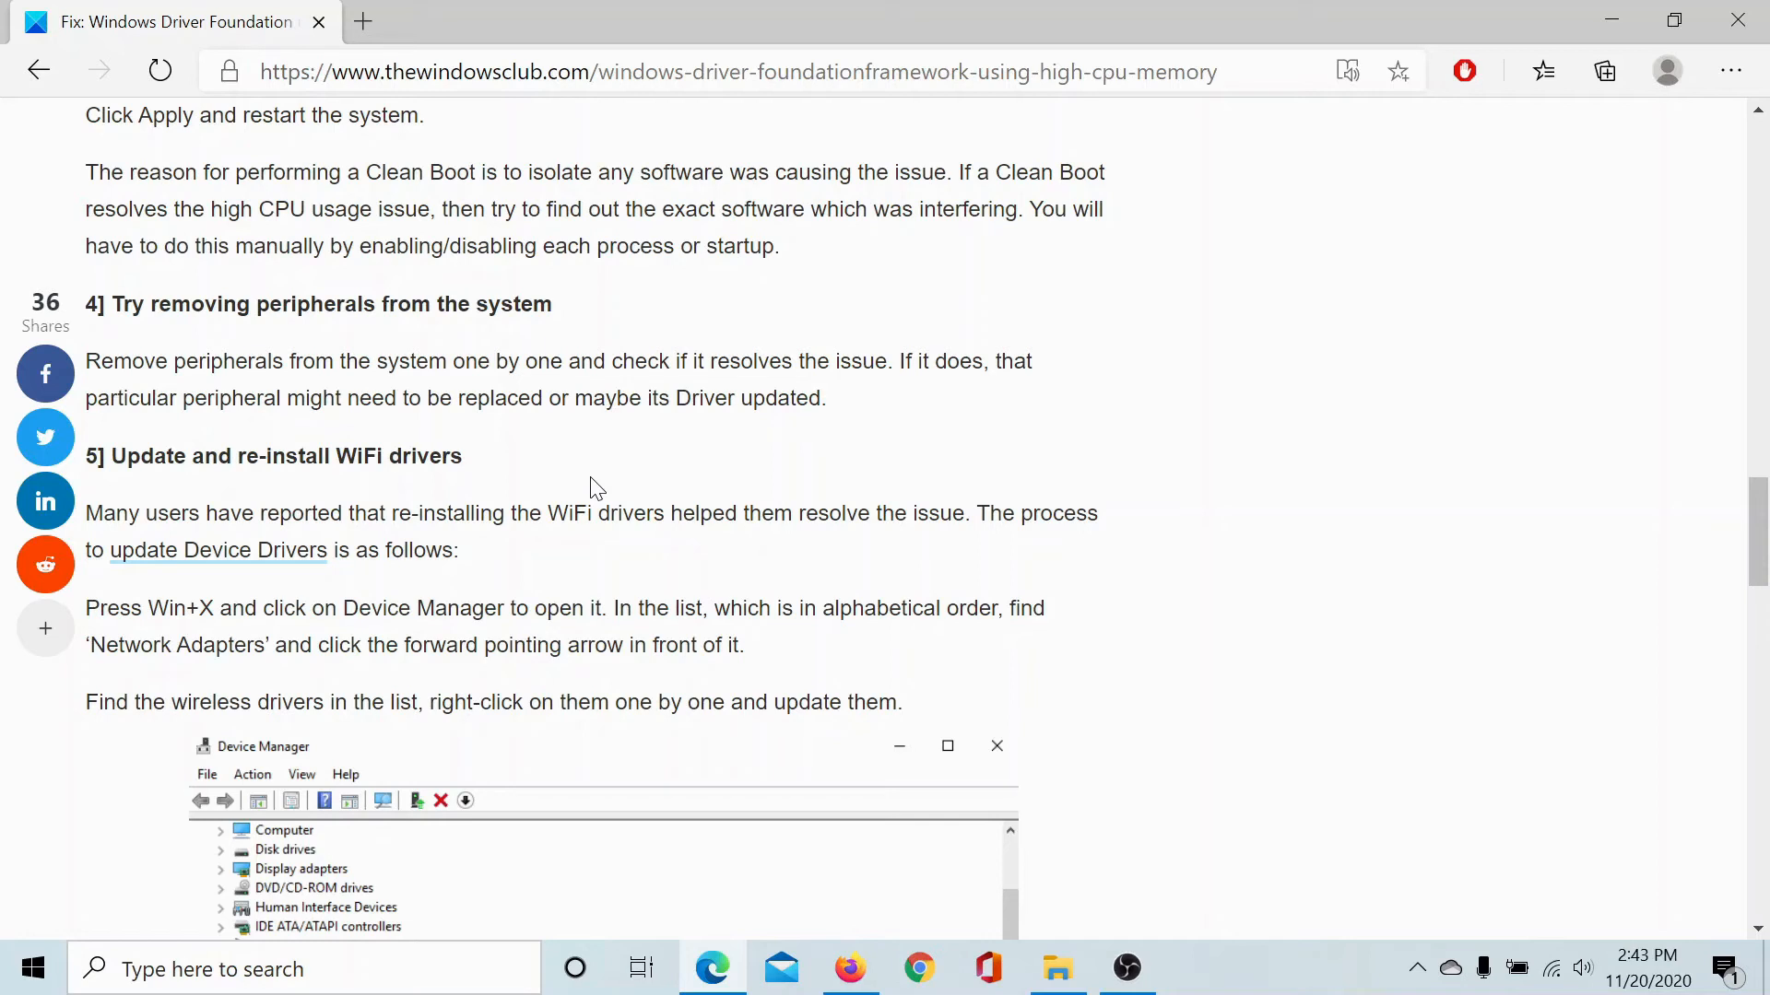
Launch Device Manager via Win+R using the suggested devmgmt.msc command
key("Win+r")
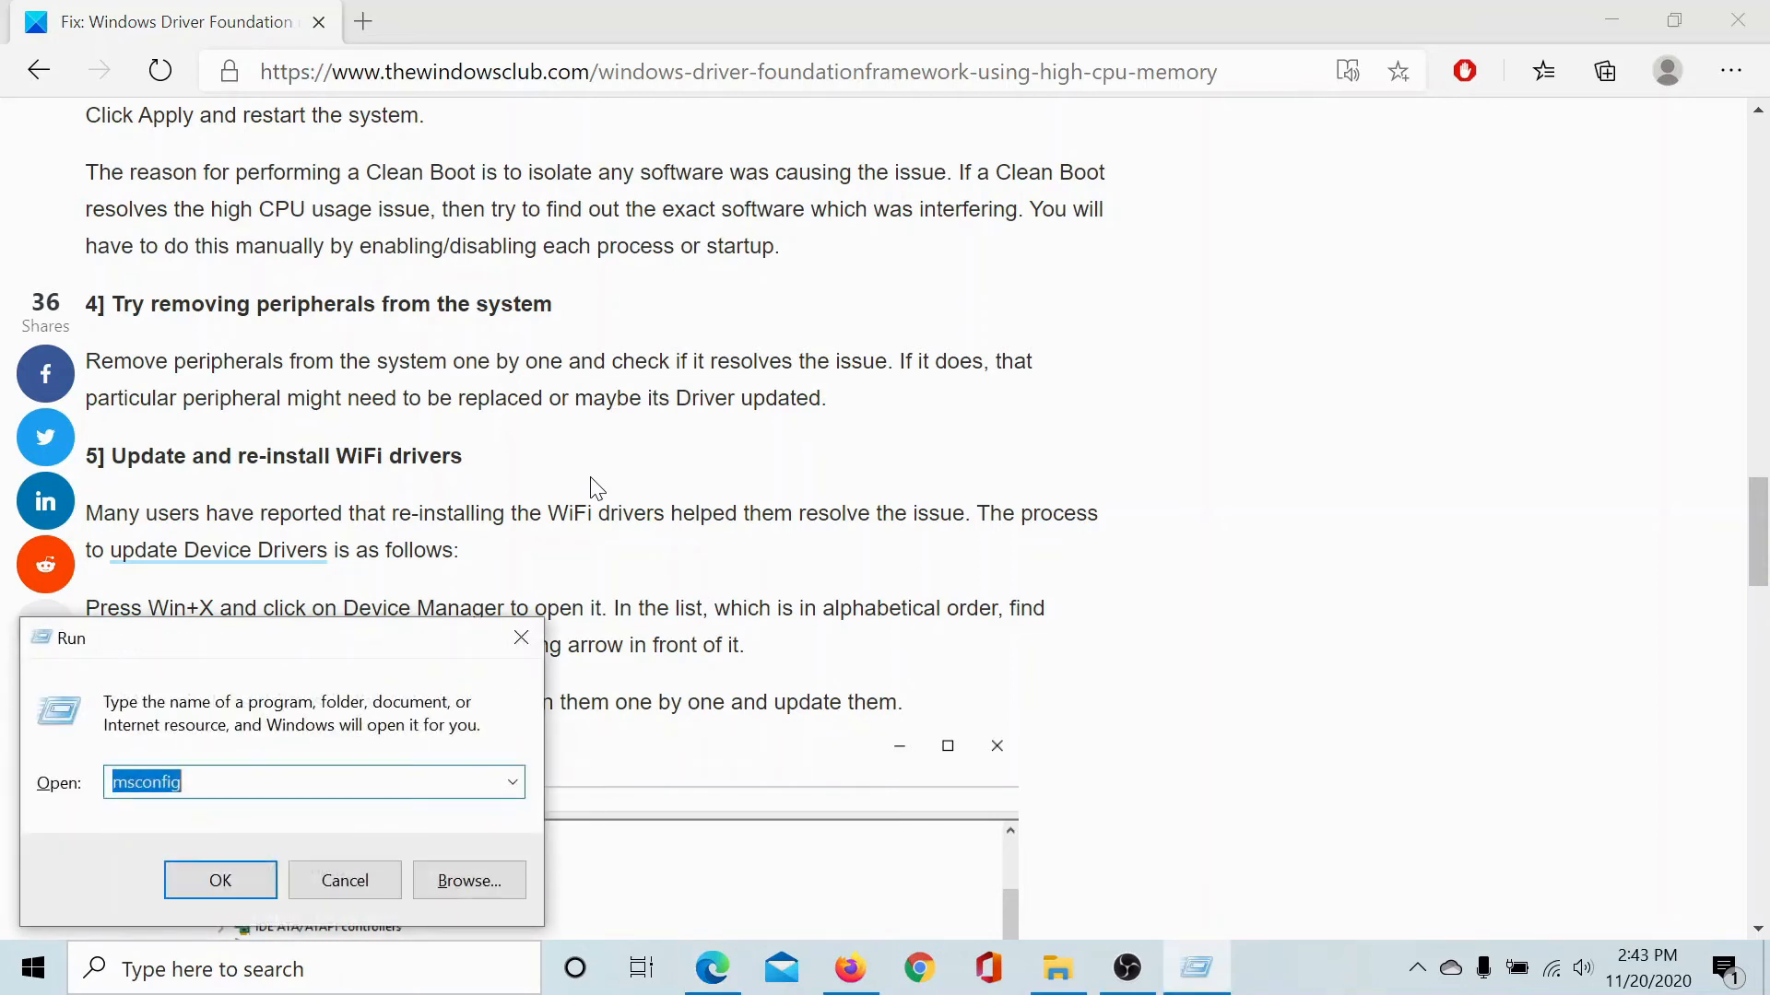
type("dev")
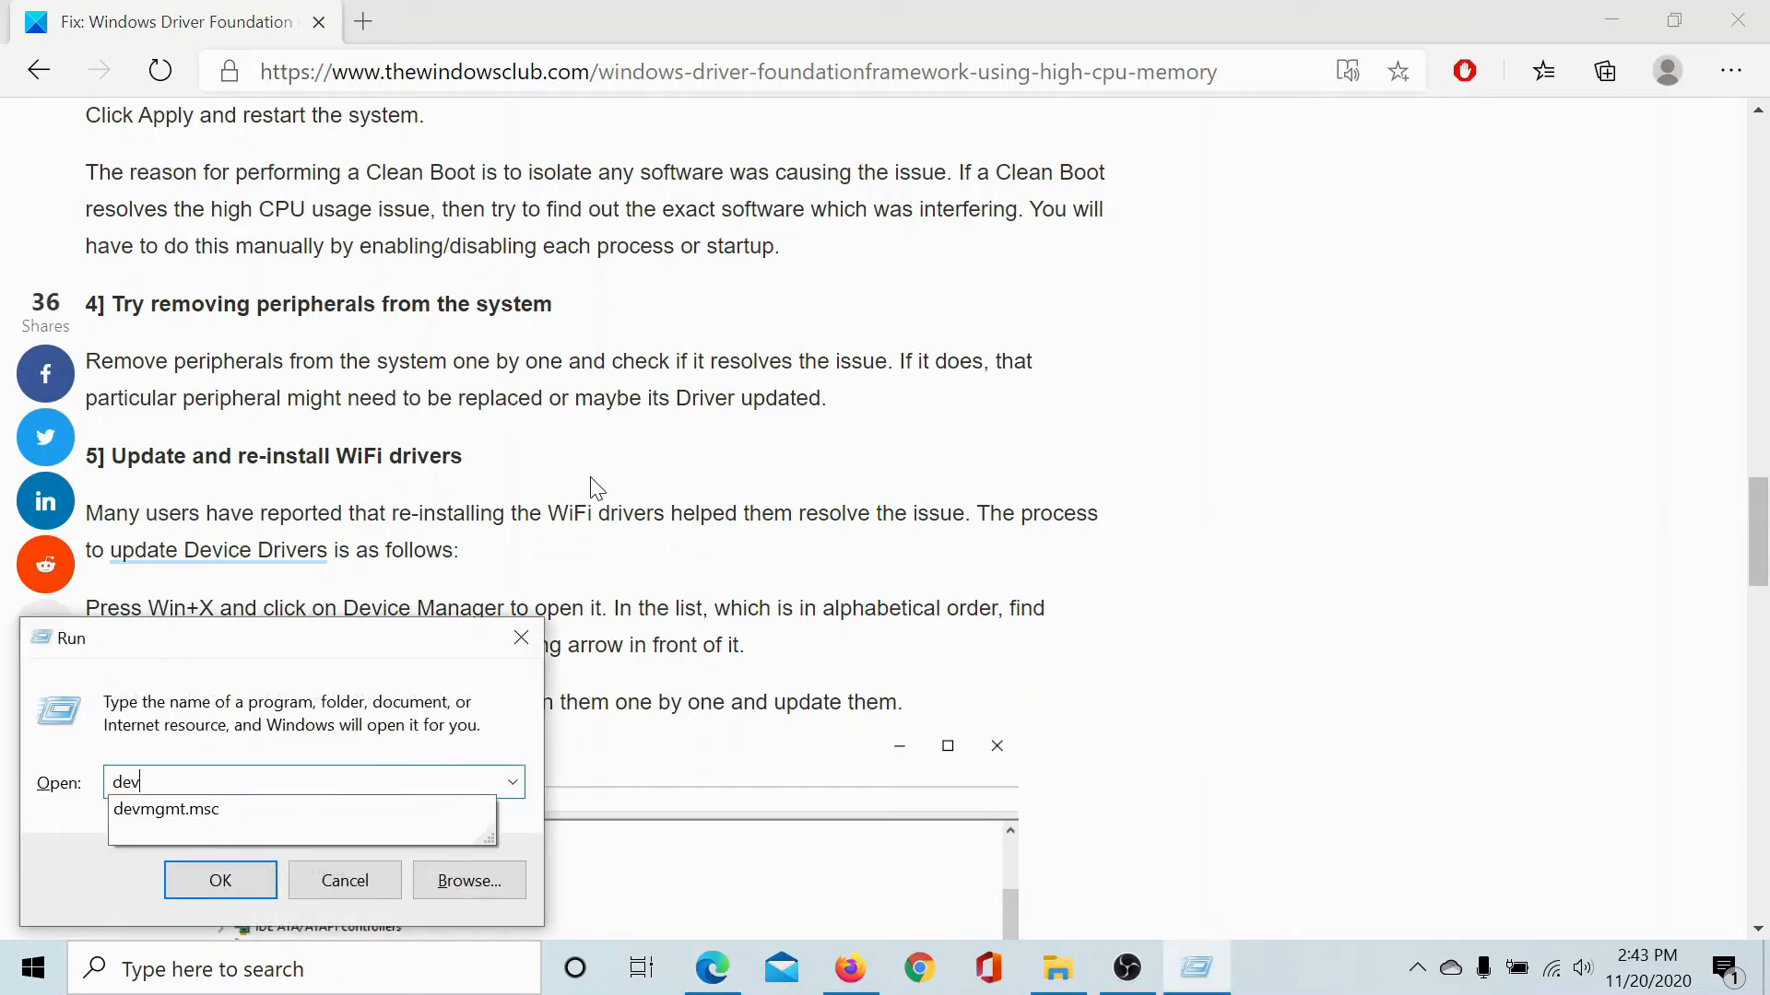
left_click(166, 810)
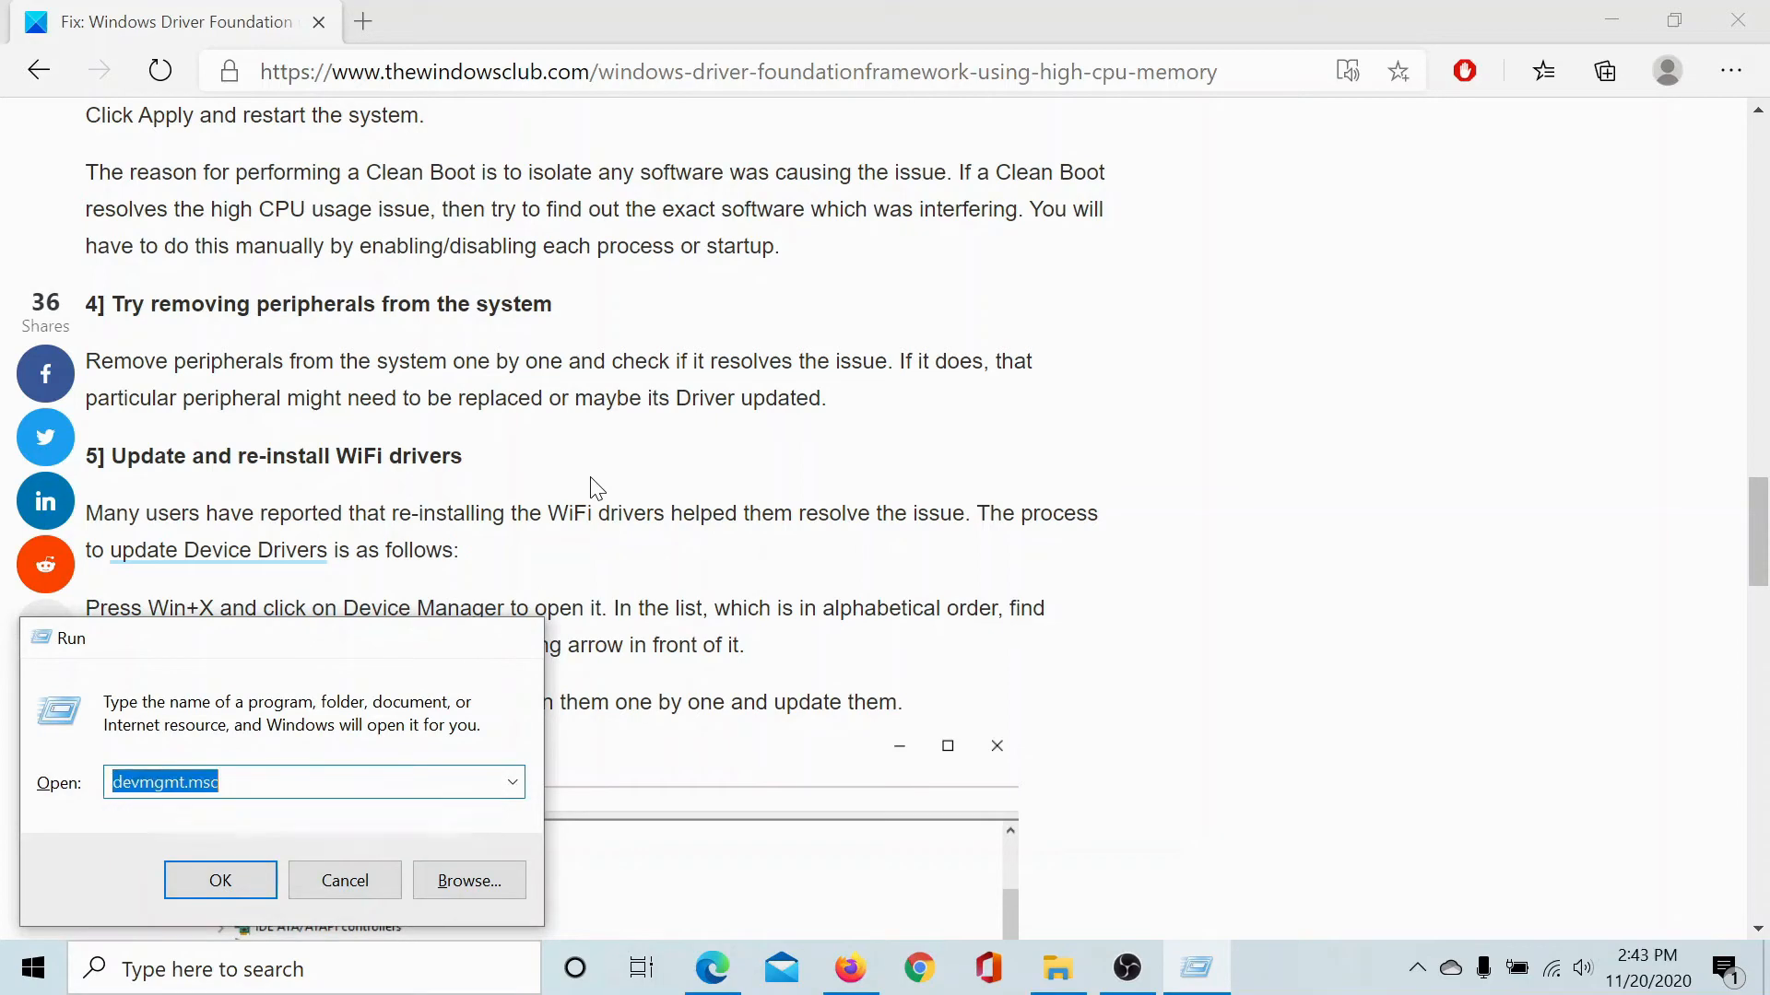
left_click(220, 882)
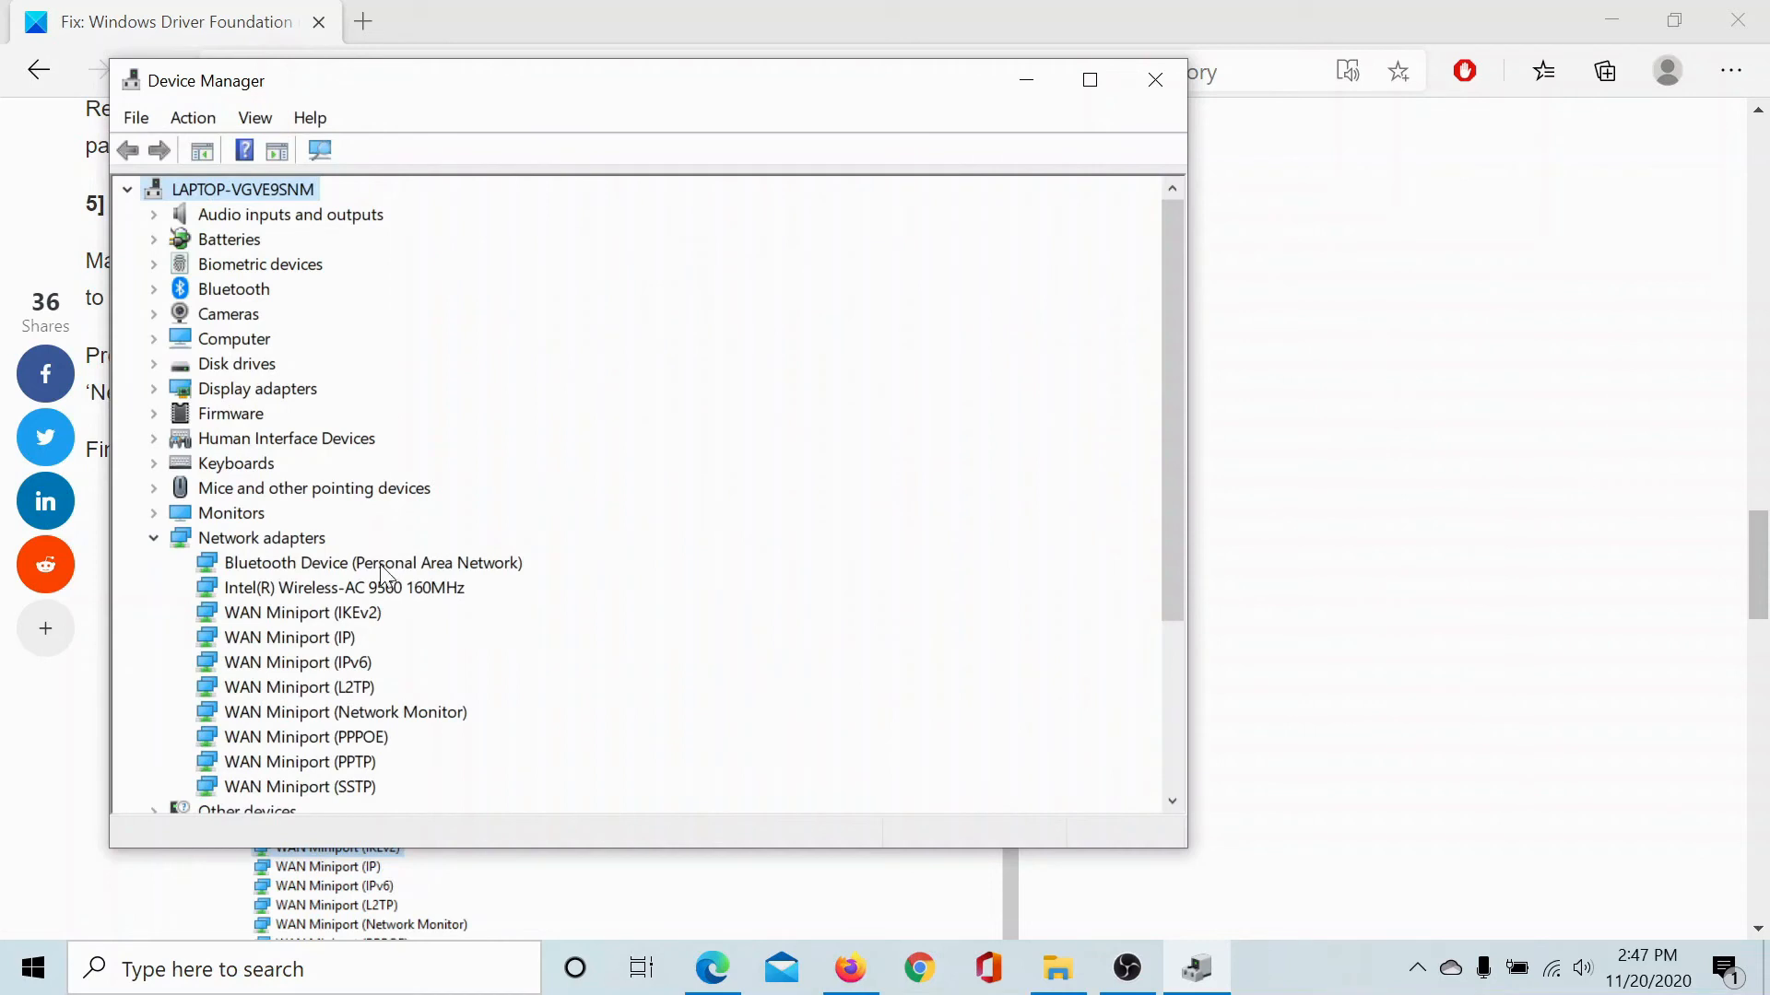
mouse_move(330, 598)
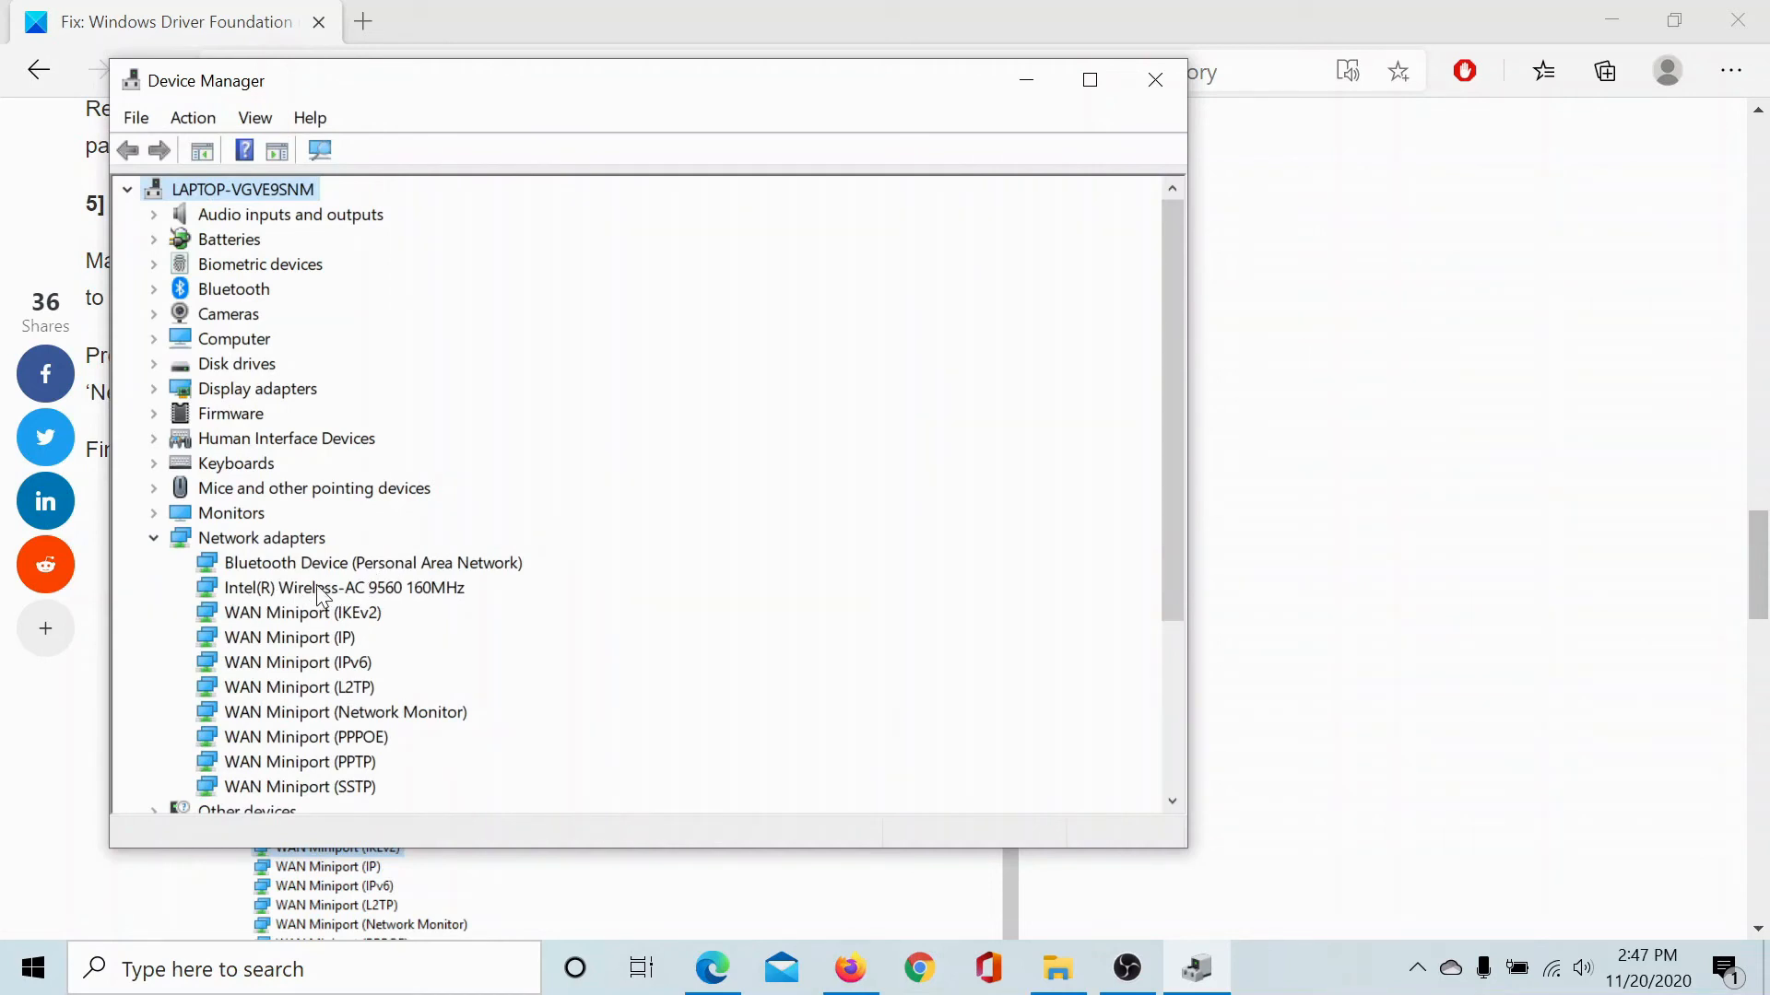
mouse_move(394, 595)
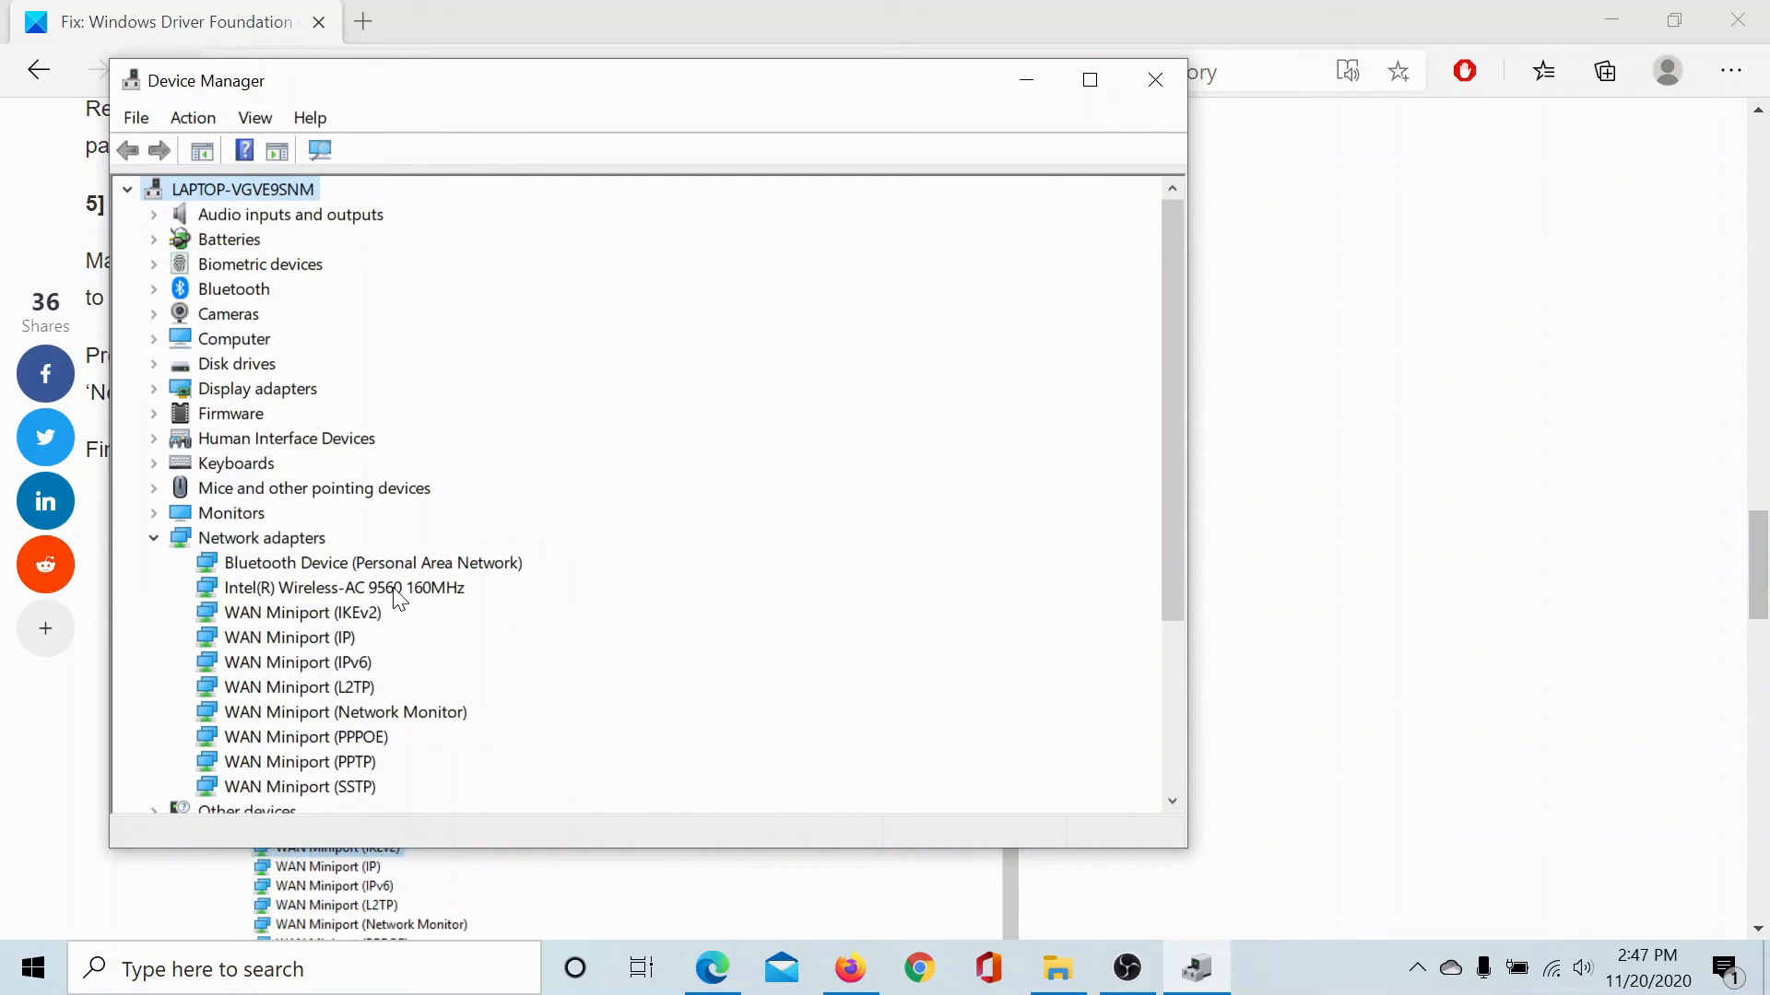
Show the context menu with Update driver for the Intel(R) Wireless-AC 9560 160MHz adapter
right_click(344, 586)
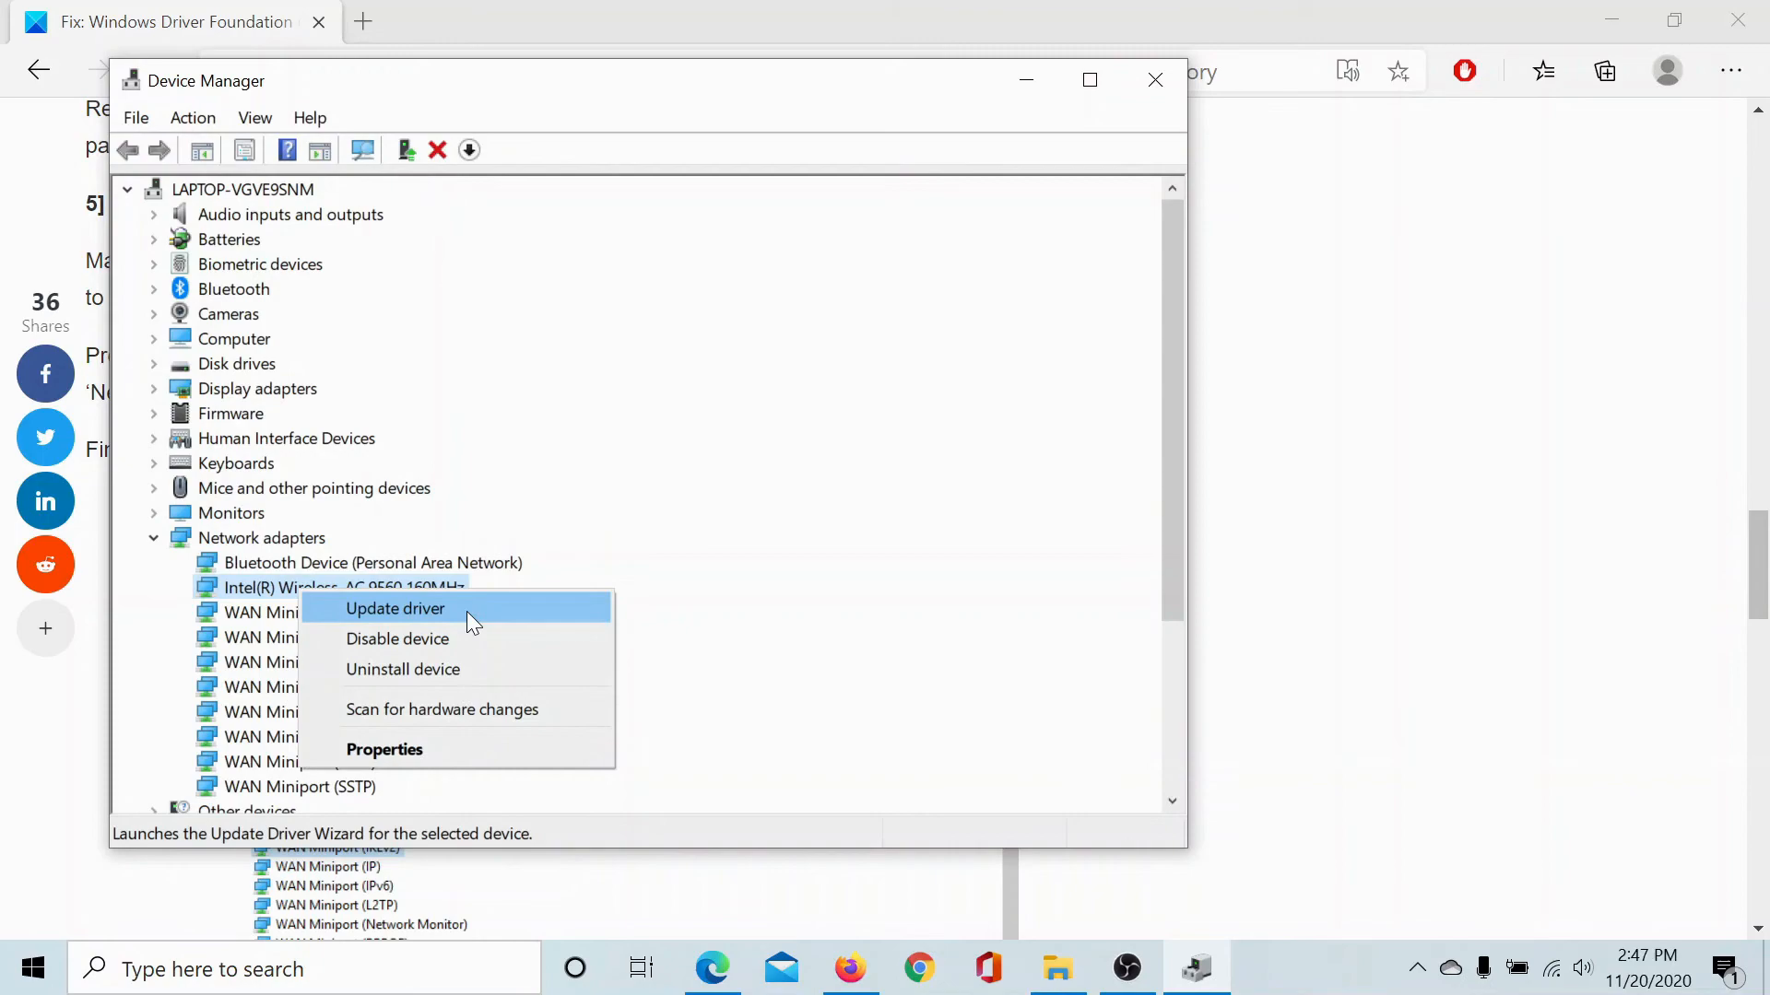
mouse_move(485, 632)
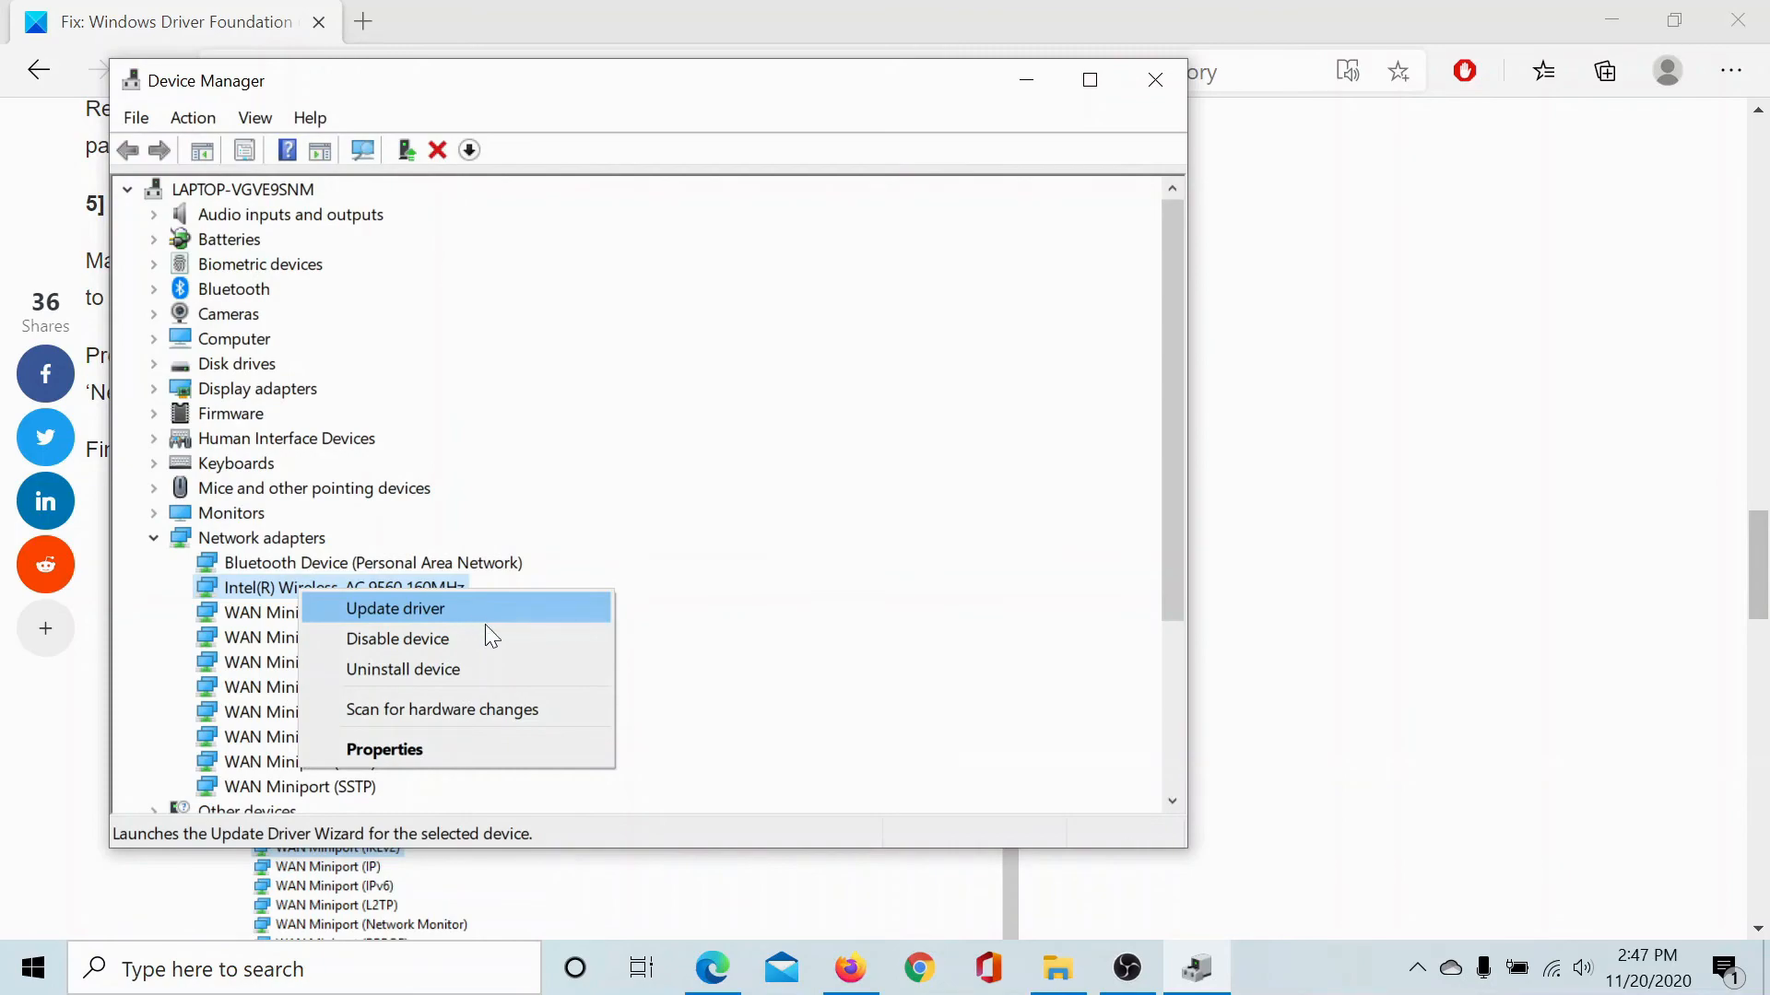